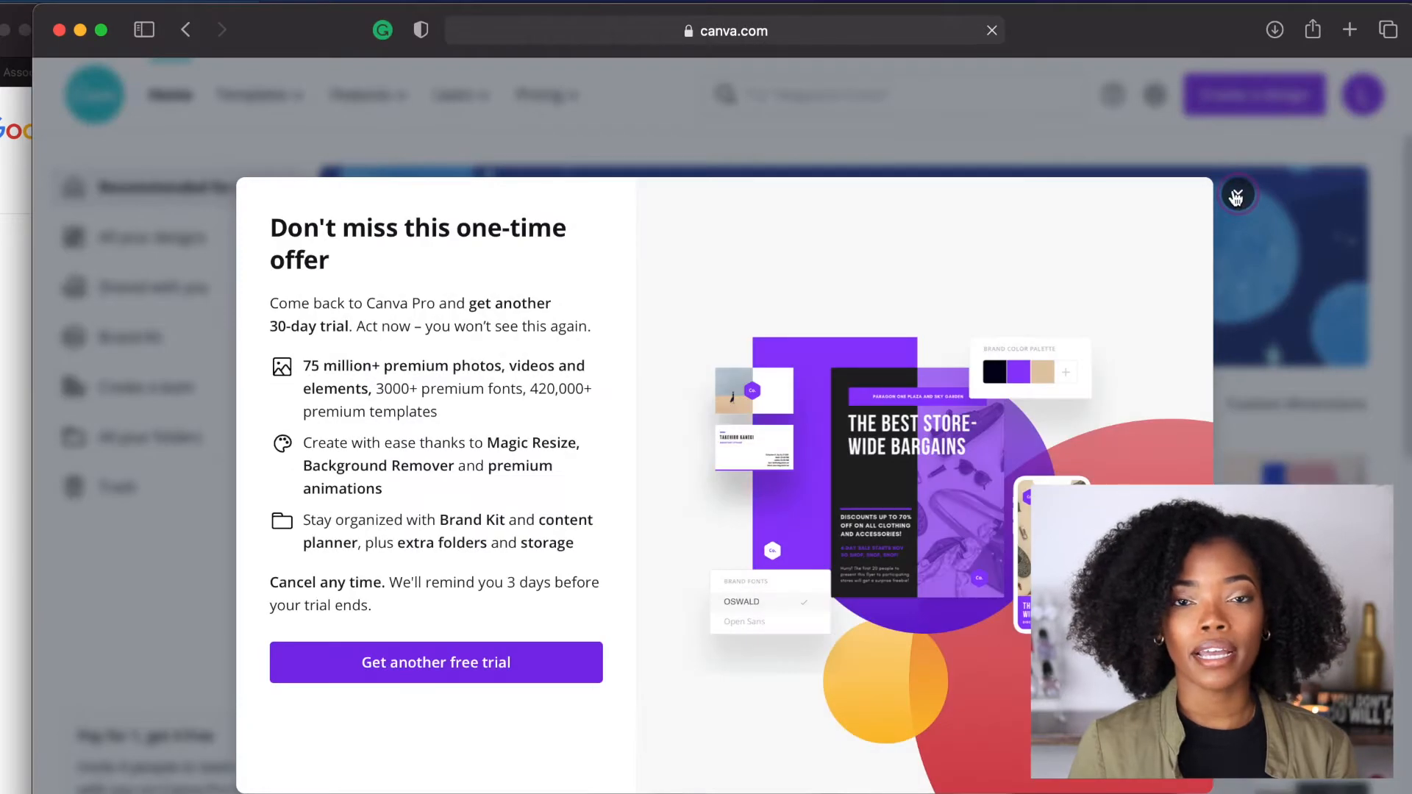
# Step: Dismiss the one-time trial offer and browse down the Canva home page
pyautogui.click(1237, 196)
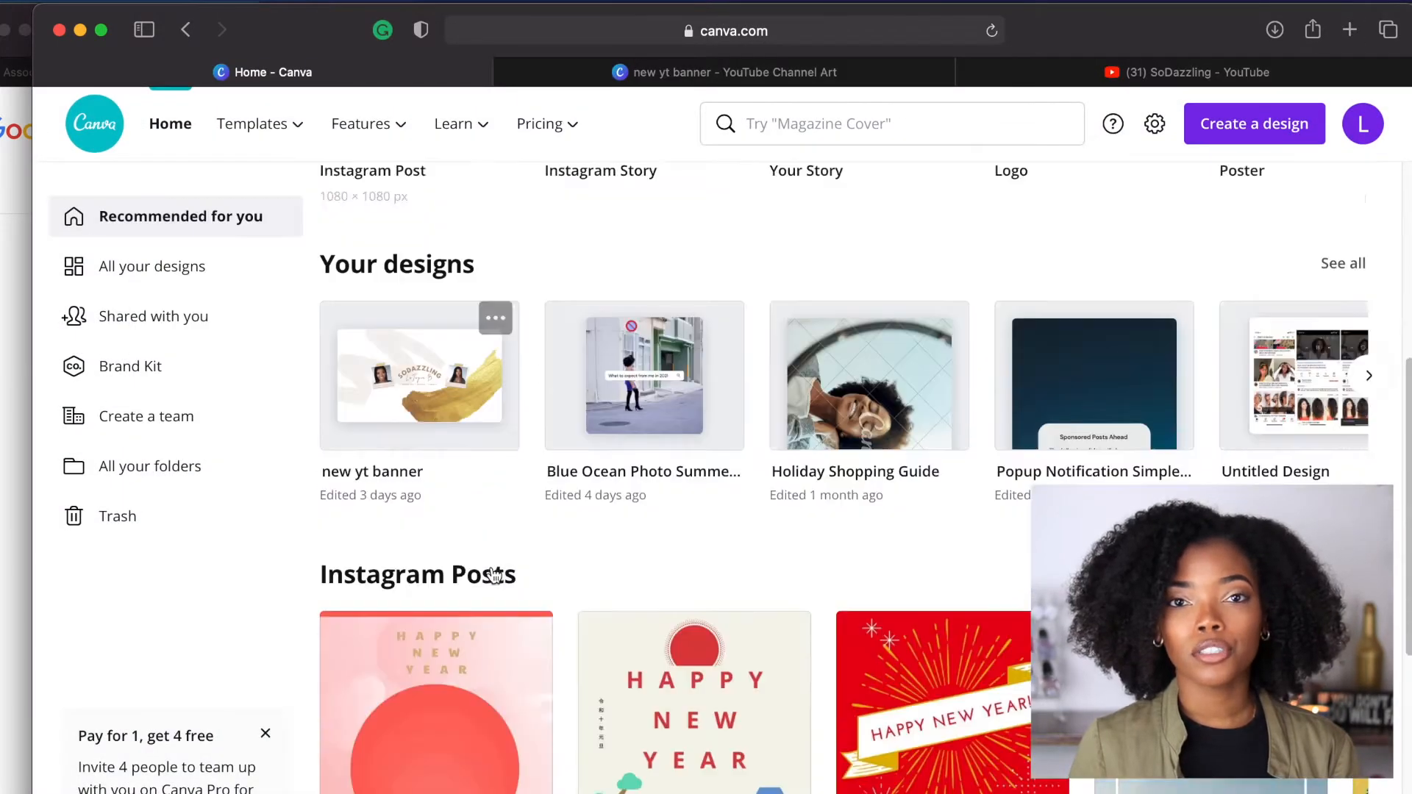
pyautogui.scroll(-3)
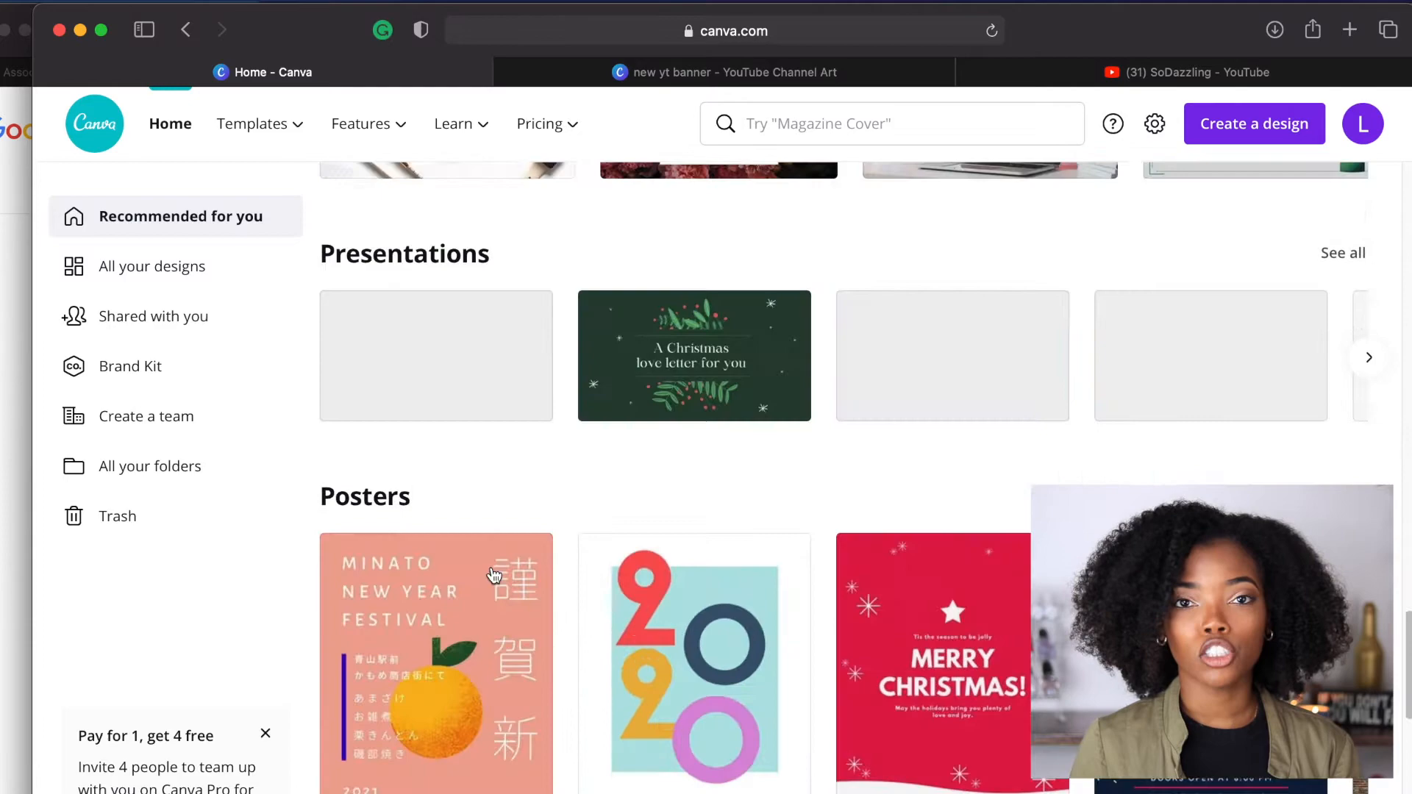
pyautogui.scroll(-3)
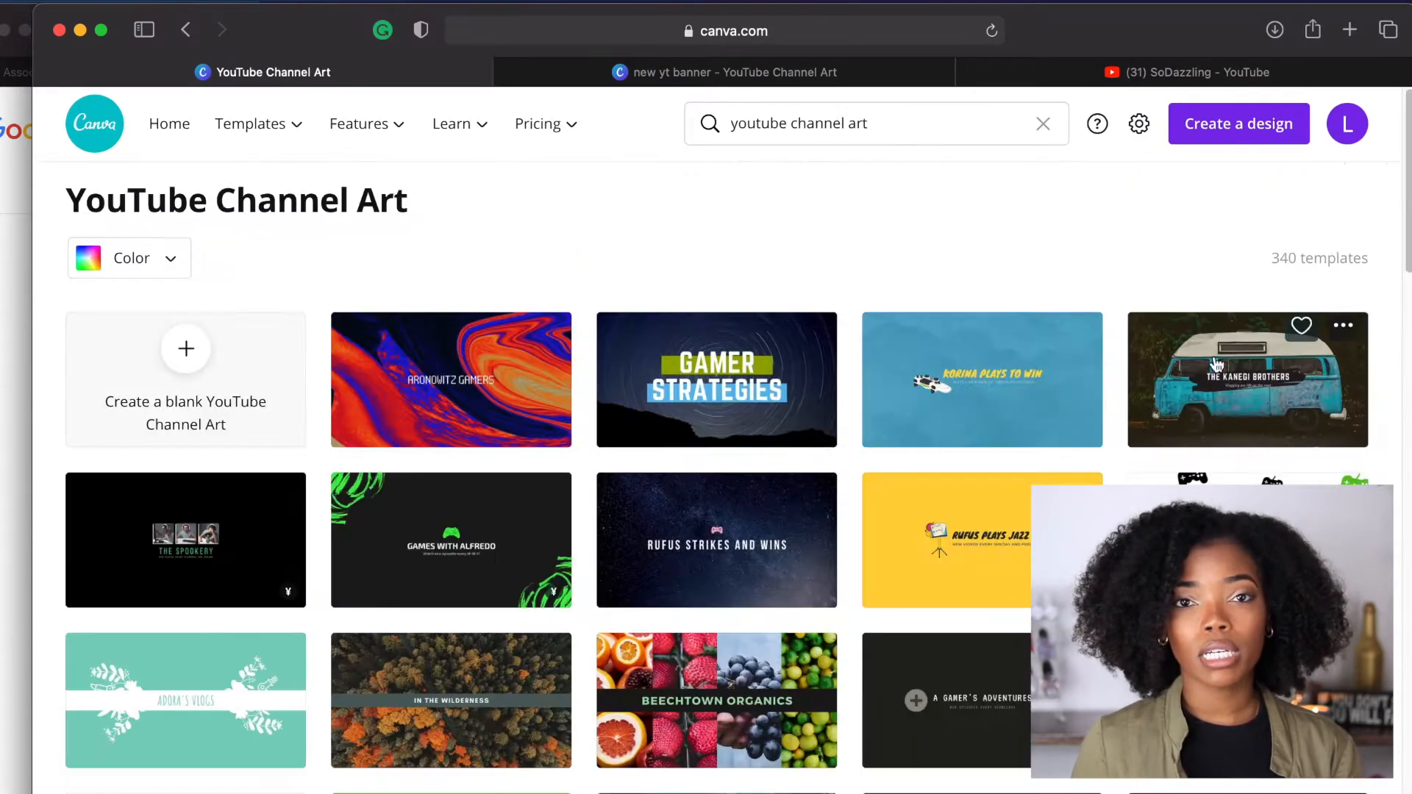
# Step: Filter the YouTube Channel Art templates by the turquoise colour swatch
pyautogui.scroll(-3)
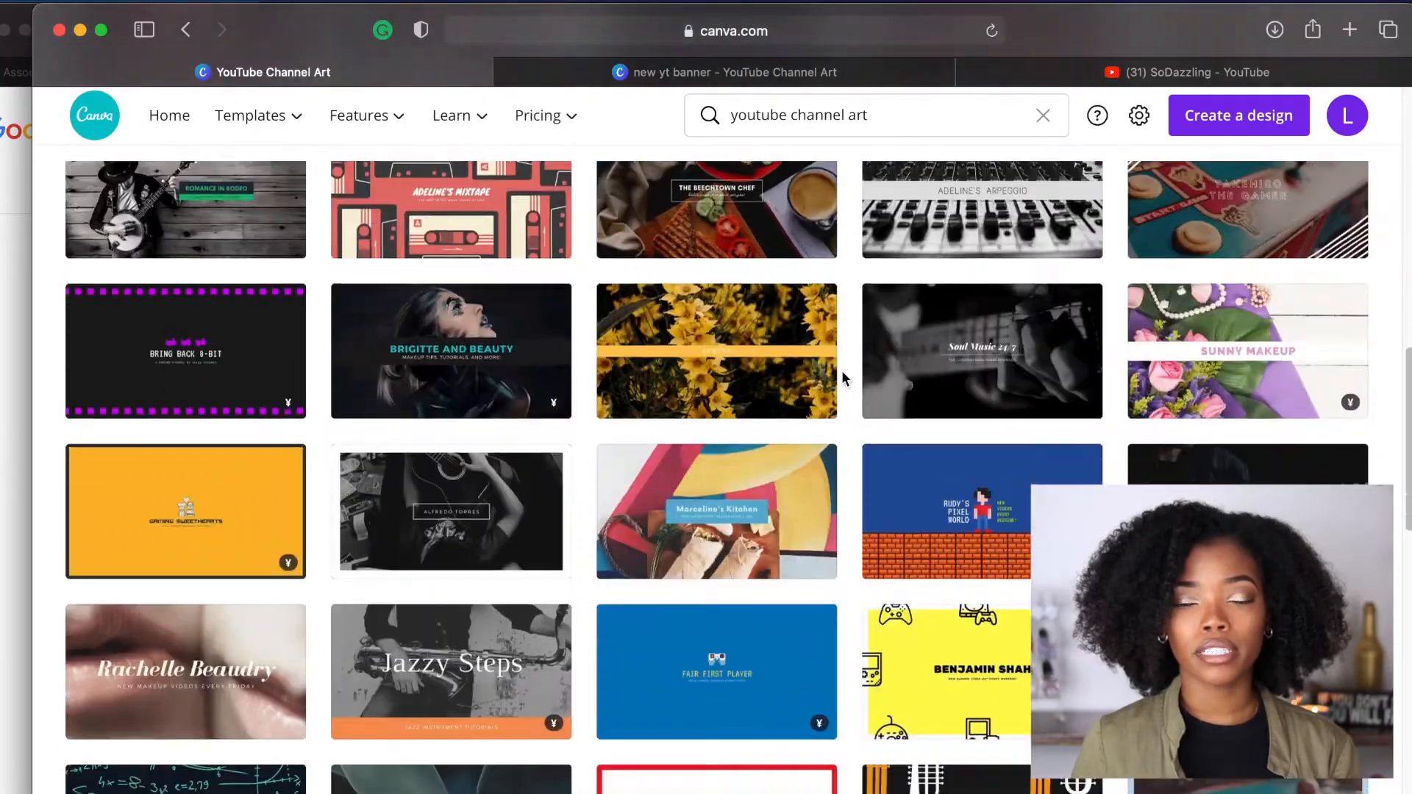
pyautogui.scroll(-3)
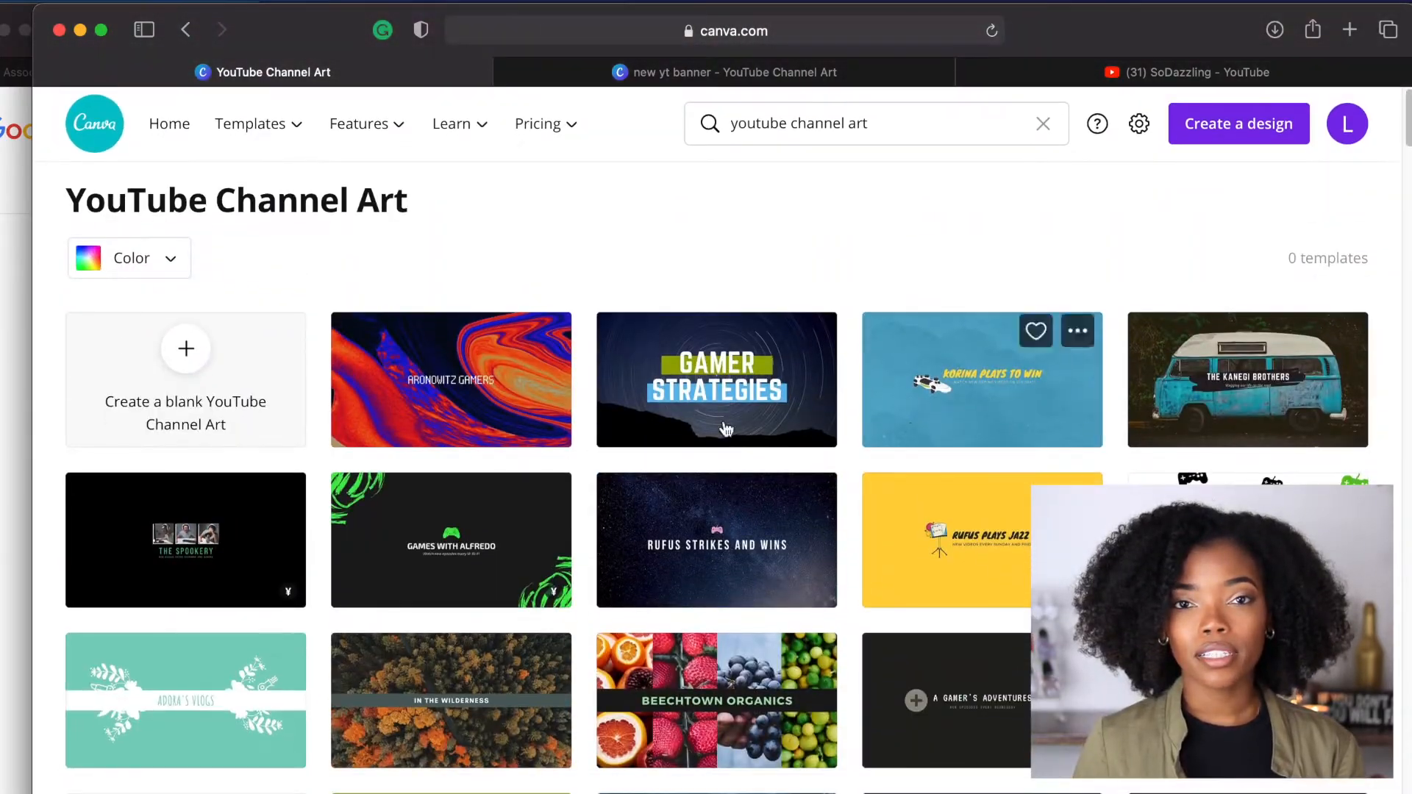
pyautogui.click(129, 258)
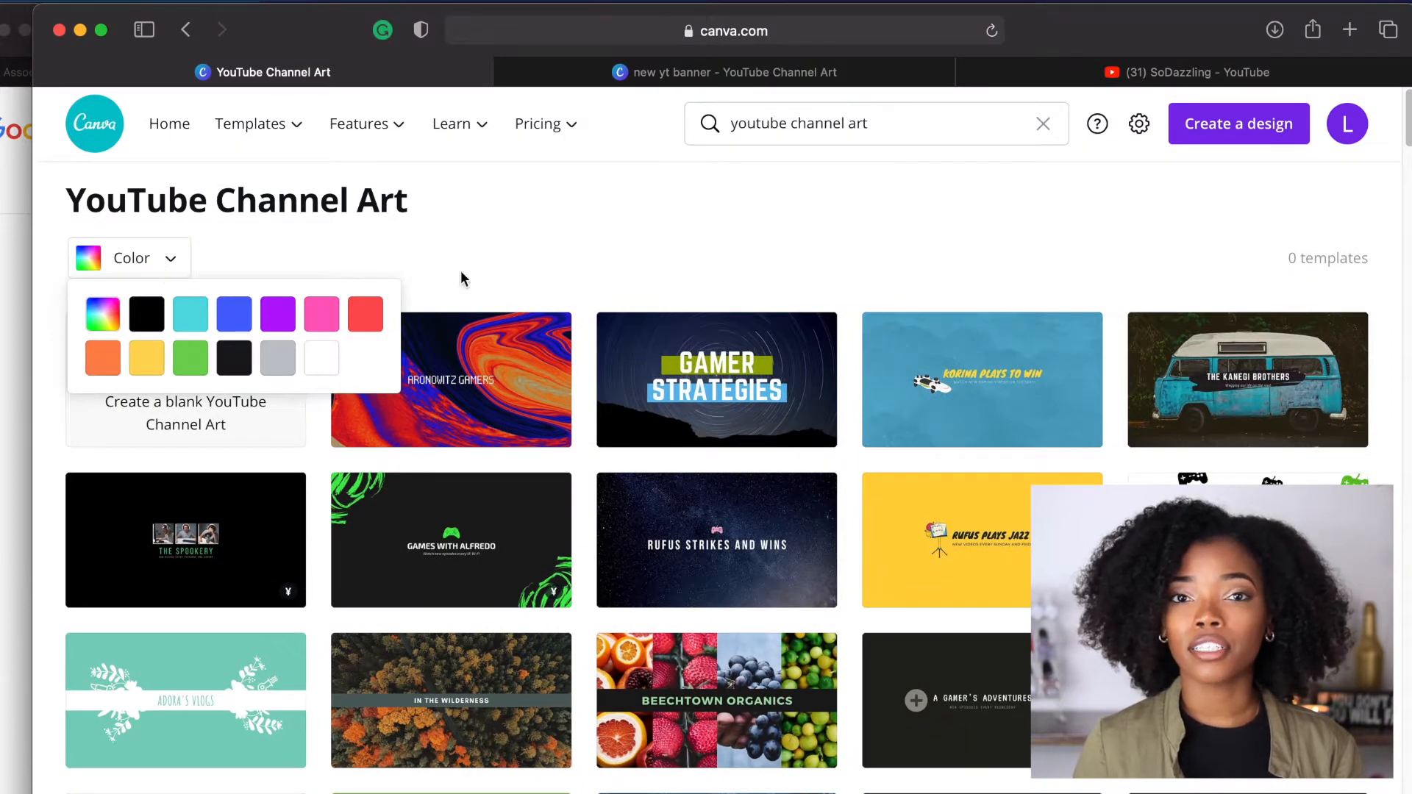
pyautogui.click(190, 313)
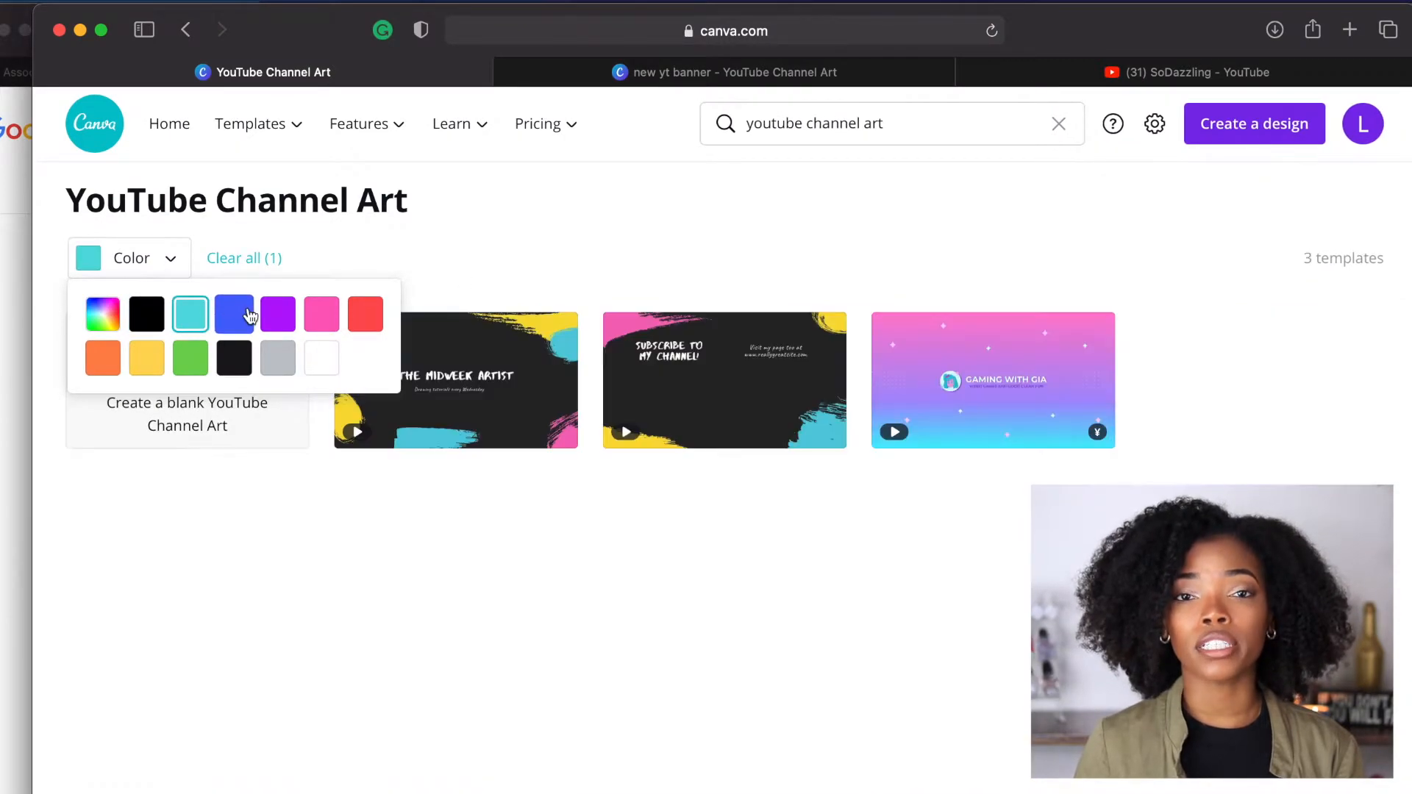
pyautogui.click(322, 314)
pyautogui.write(' gold')
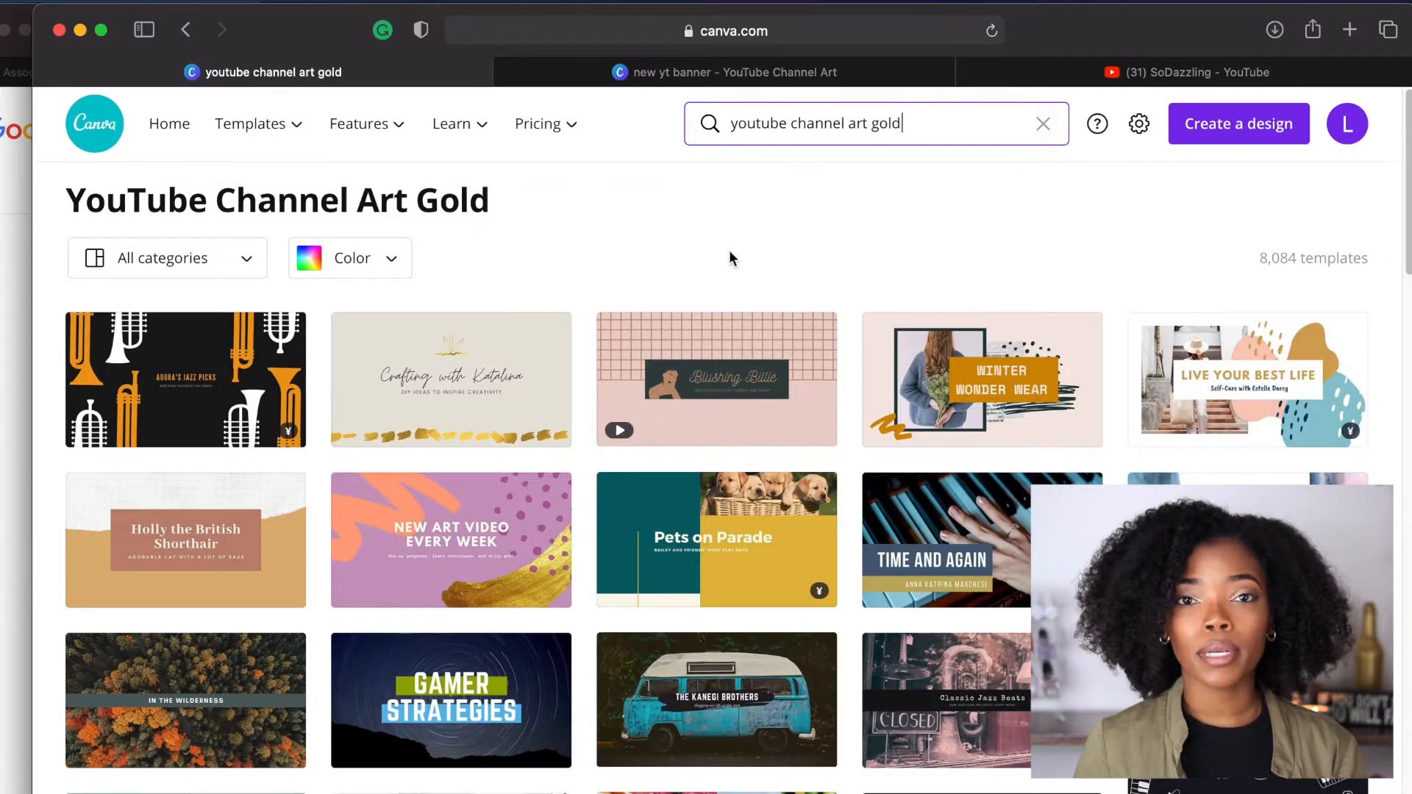
pyautogui.moveTo(540, 419)
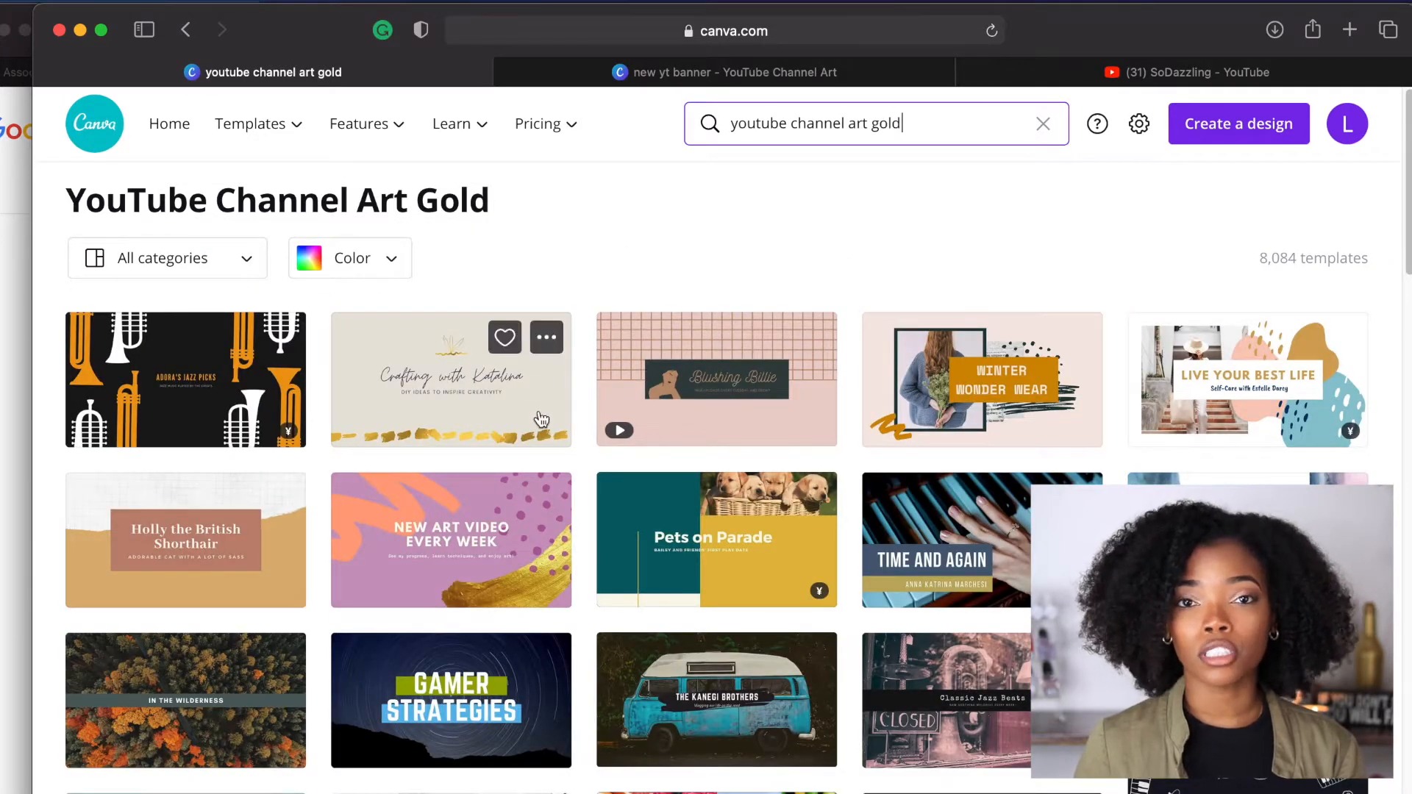
# Step: Search 'youtube channel art gold' and use the Violet and Peach Brushstroke template
pyautogui.write('solver')
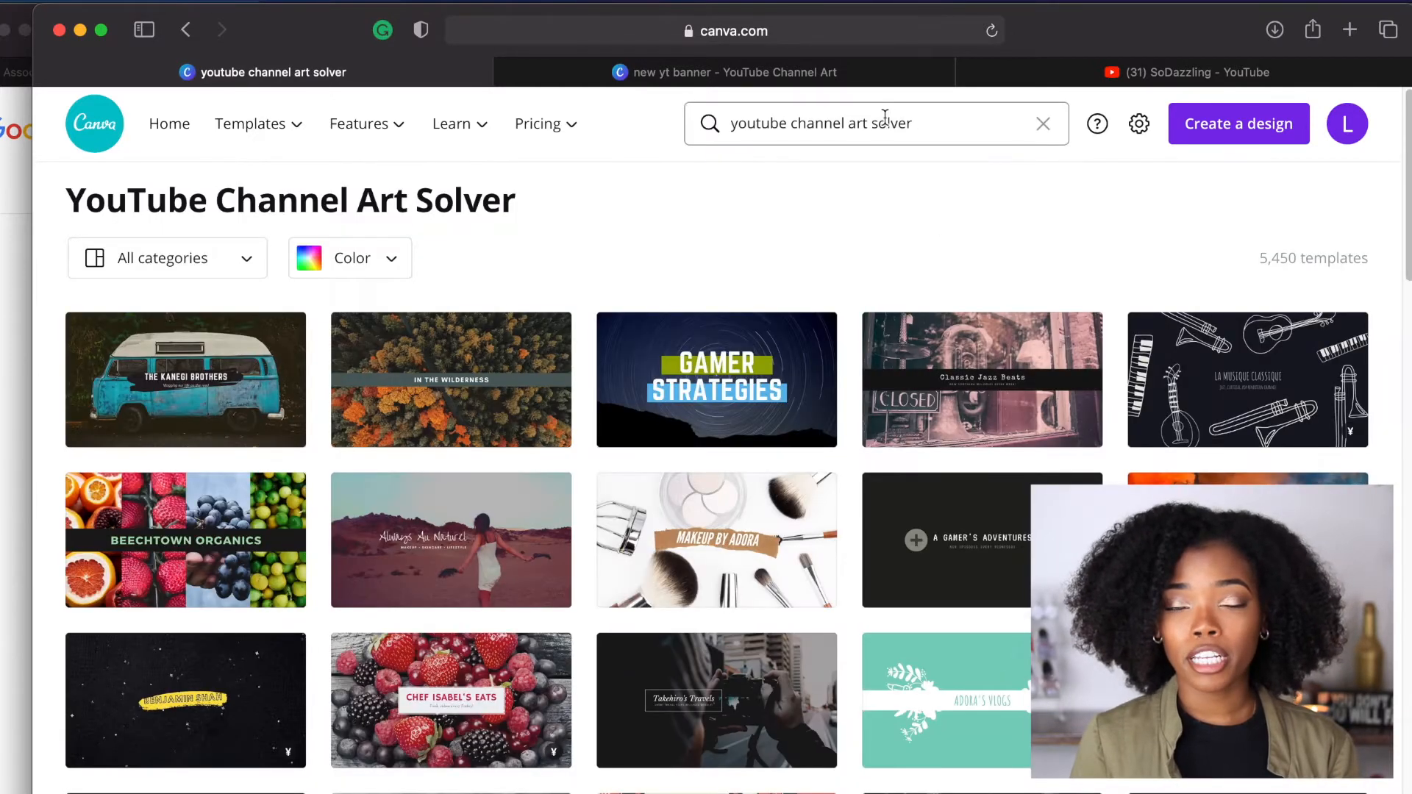
pyautogui.click(856, 124)
pyautogui.write('gold')
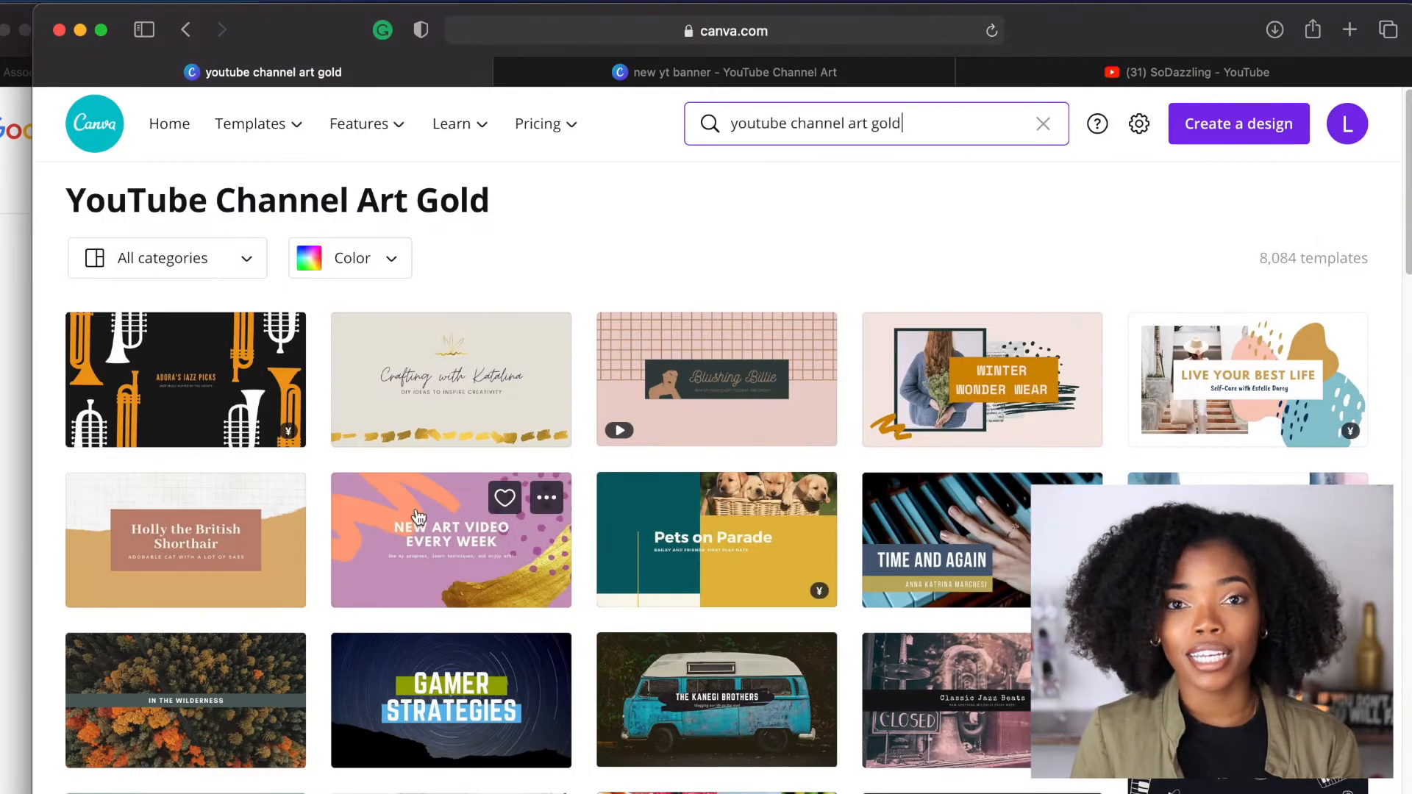
pyautogui.click(547, 498)
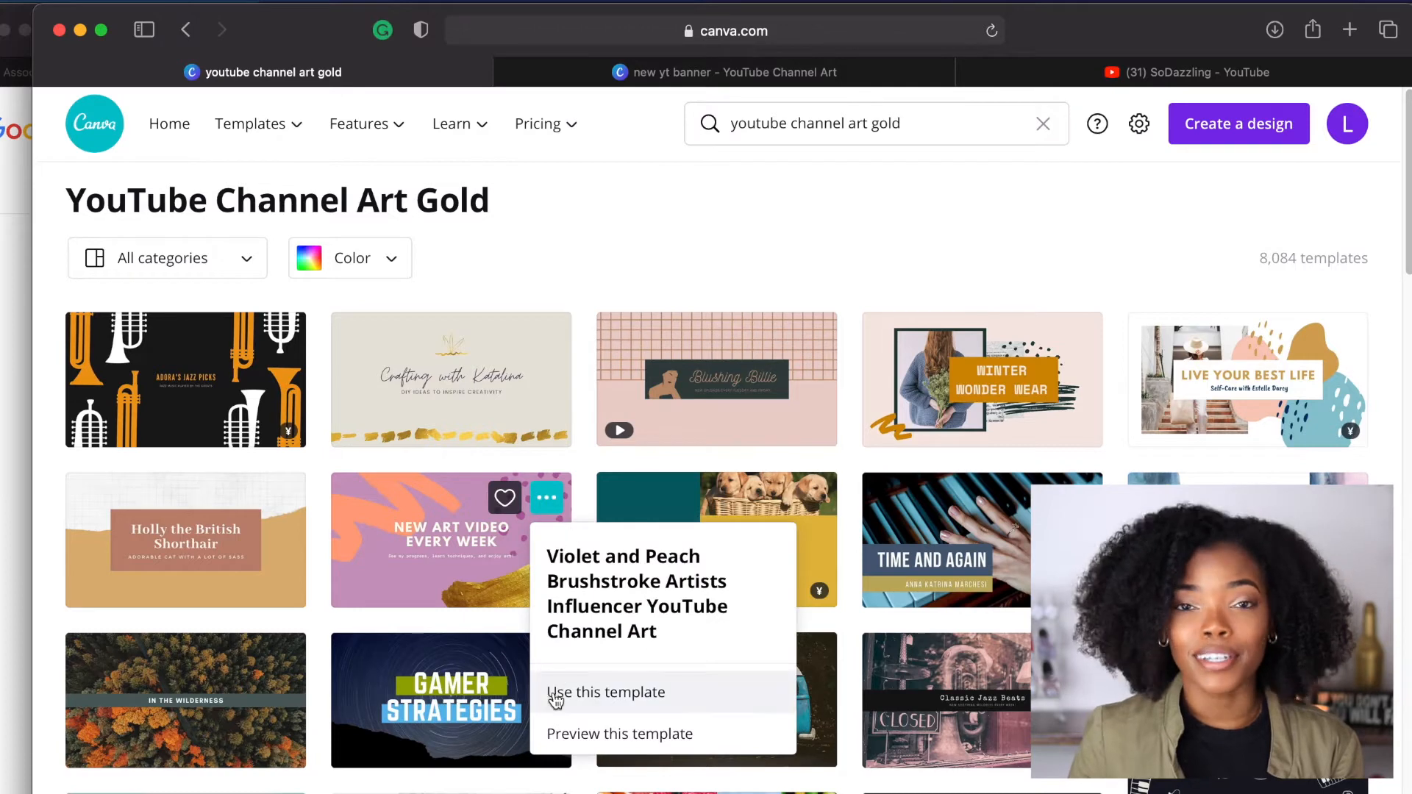
pyautogui.click(605, 692)
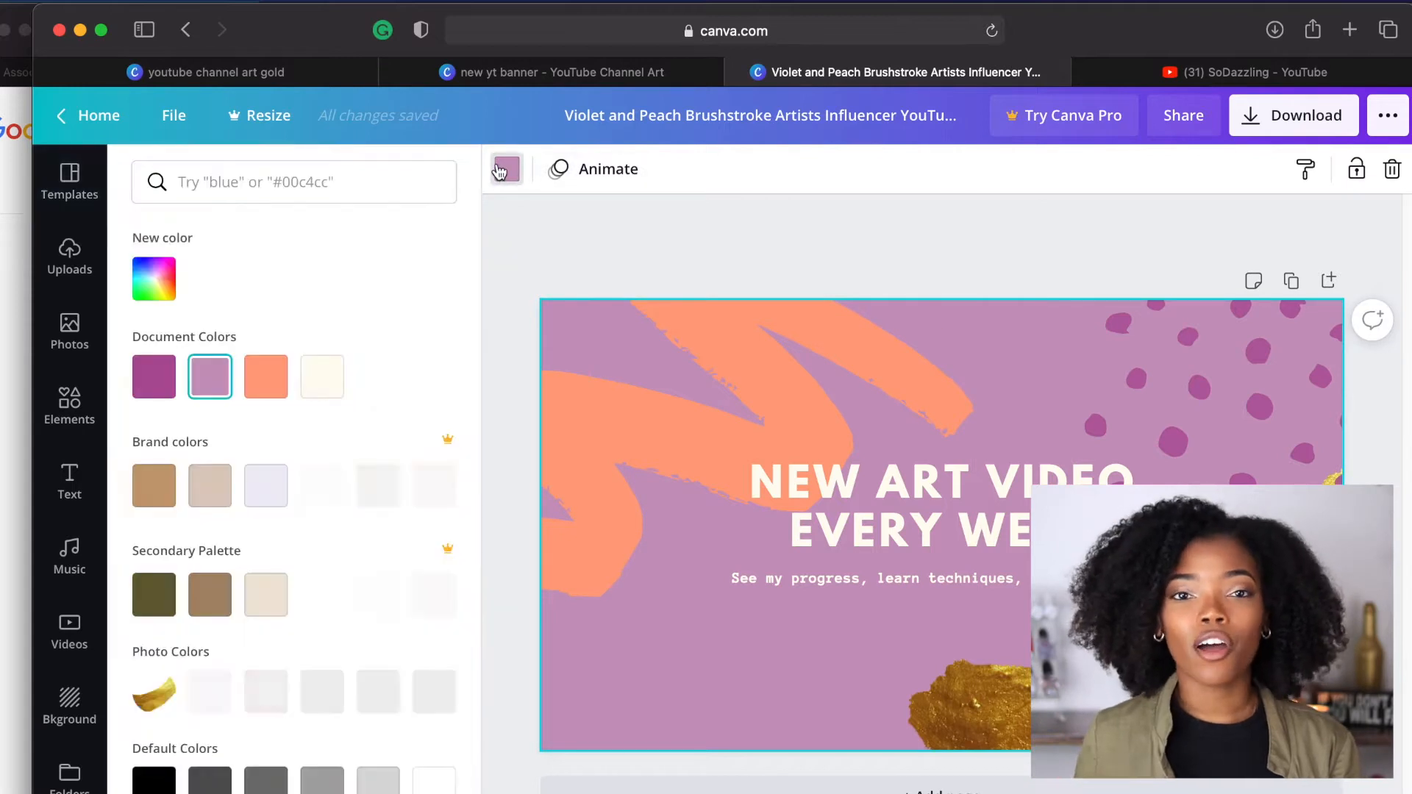
# Step: Change the template's purple background to white after trying a beige swatch
pyautogui.click(209, 487)
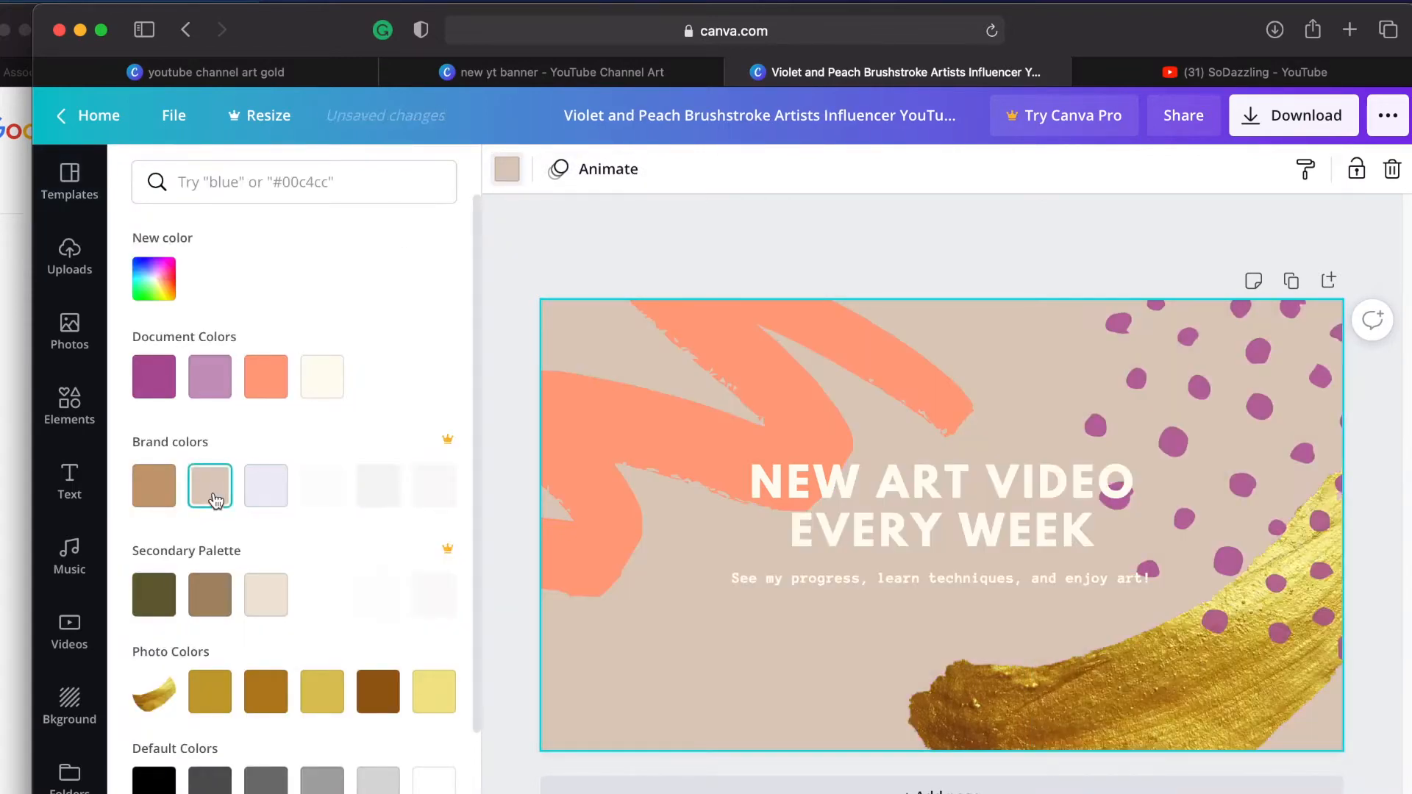
pyautogui.click(209, 485)
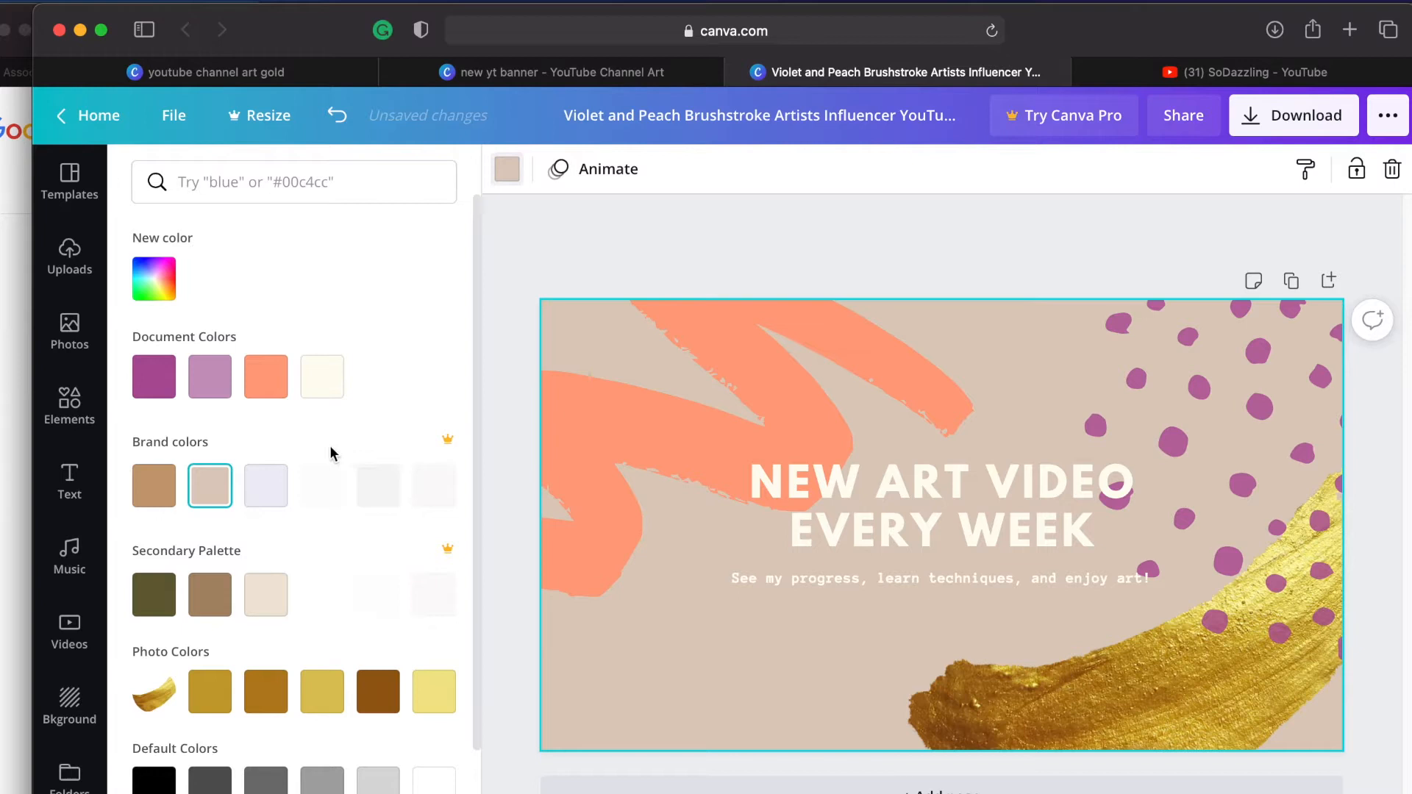
pyautogui.click(432, 780)
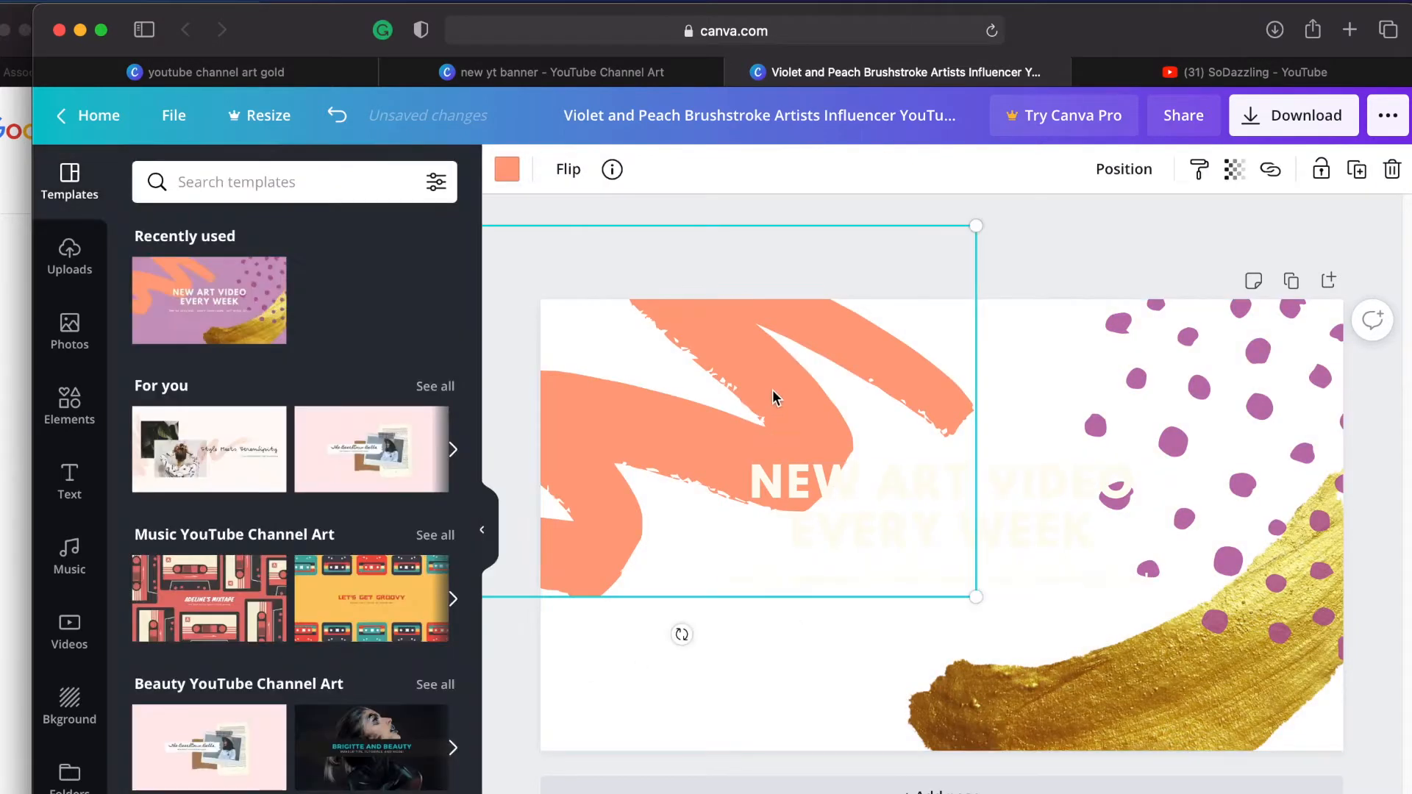
# Step: Recolour the orange brushstroke tan and set its transparency to about 43
pyautogui.click(507, 169)
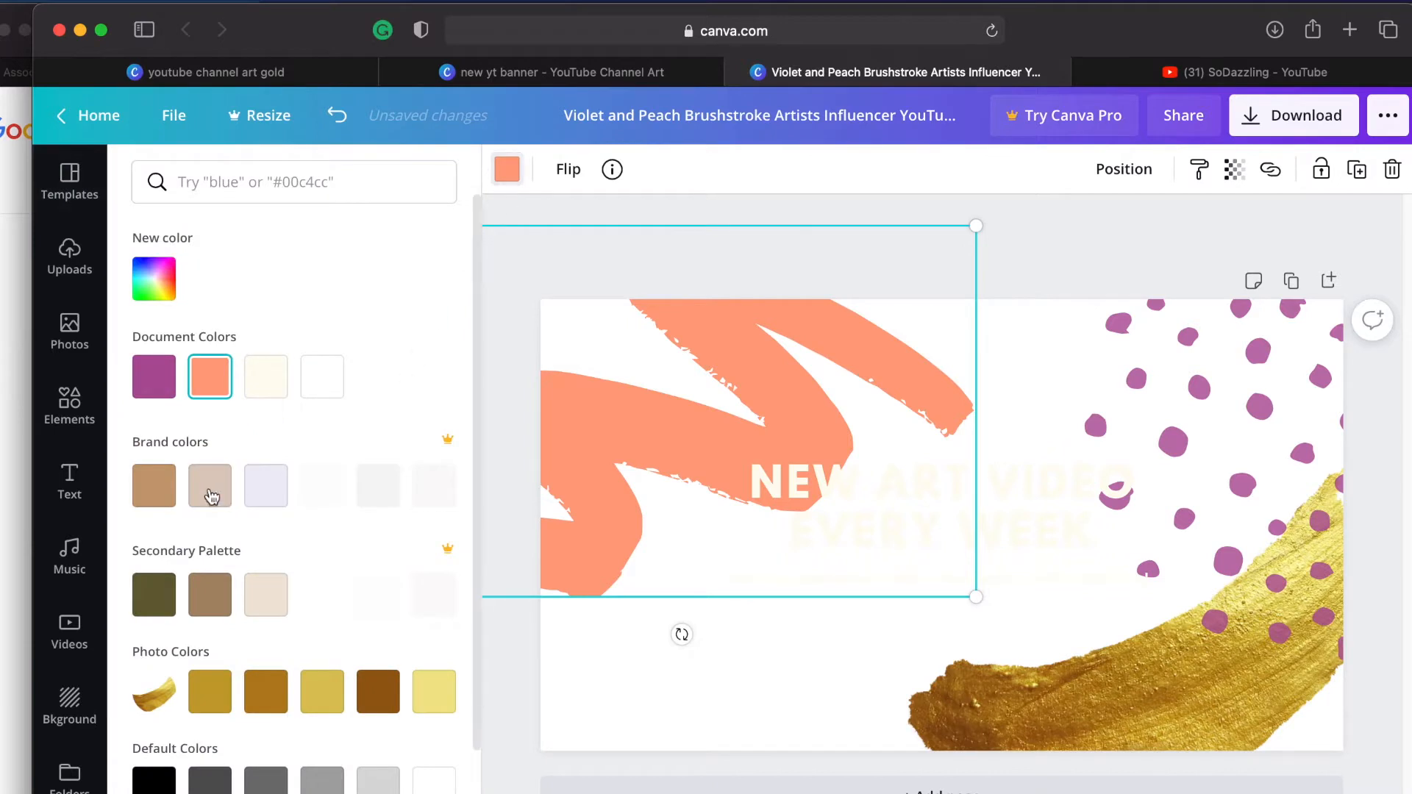
pyautogui.click(208, 487)
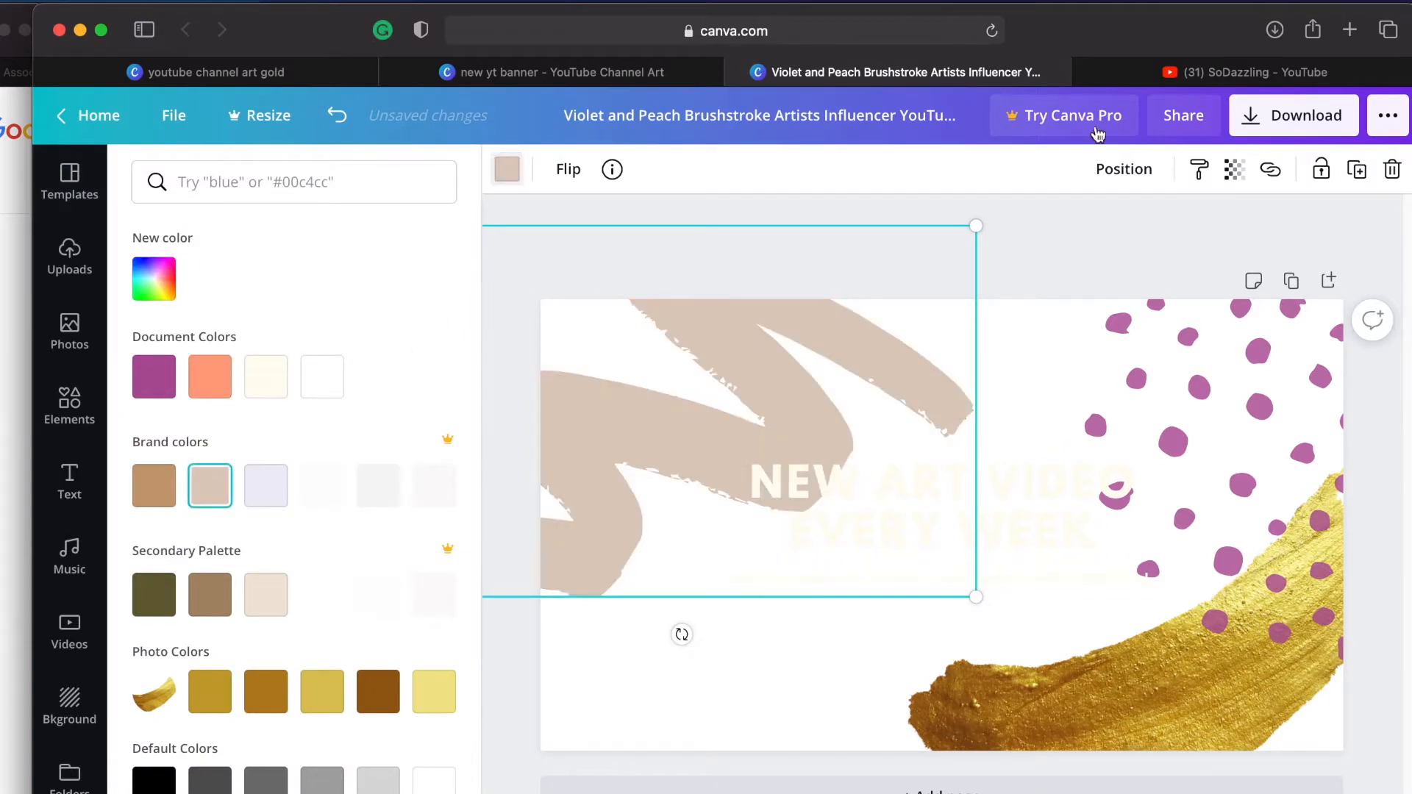
pyautogui.click(1234, 168)
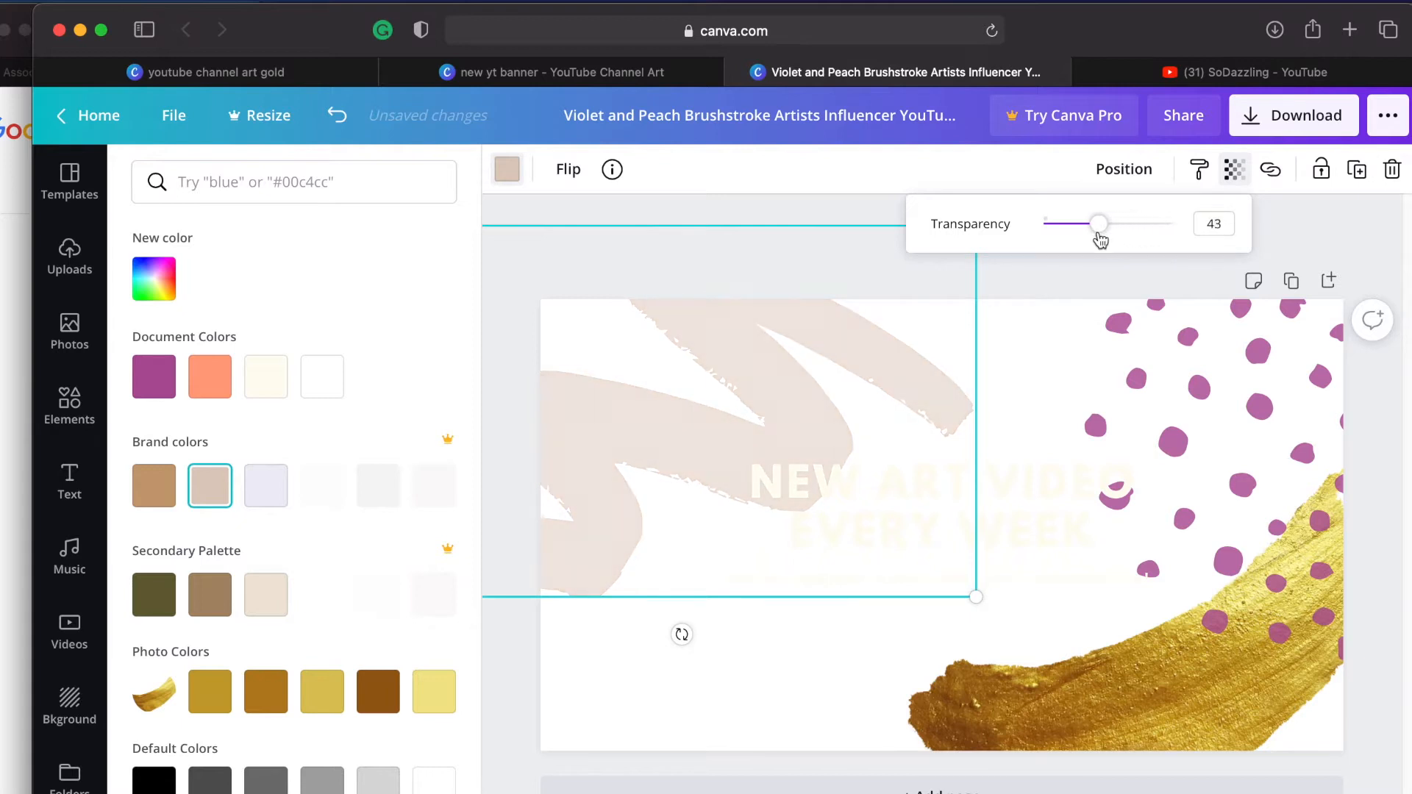
pyautogui.click(153, 487)
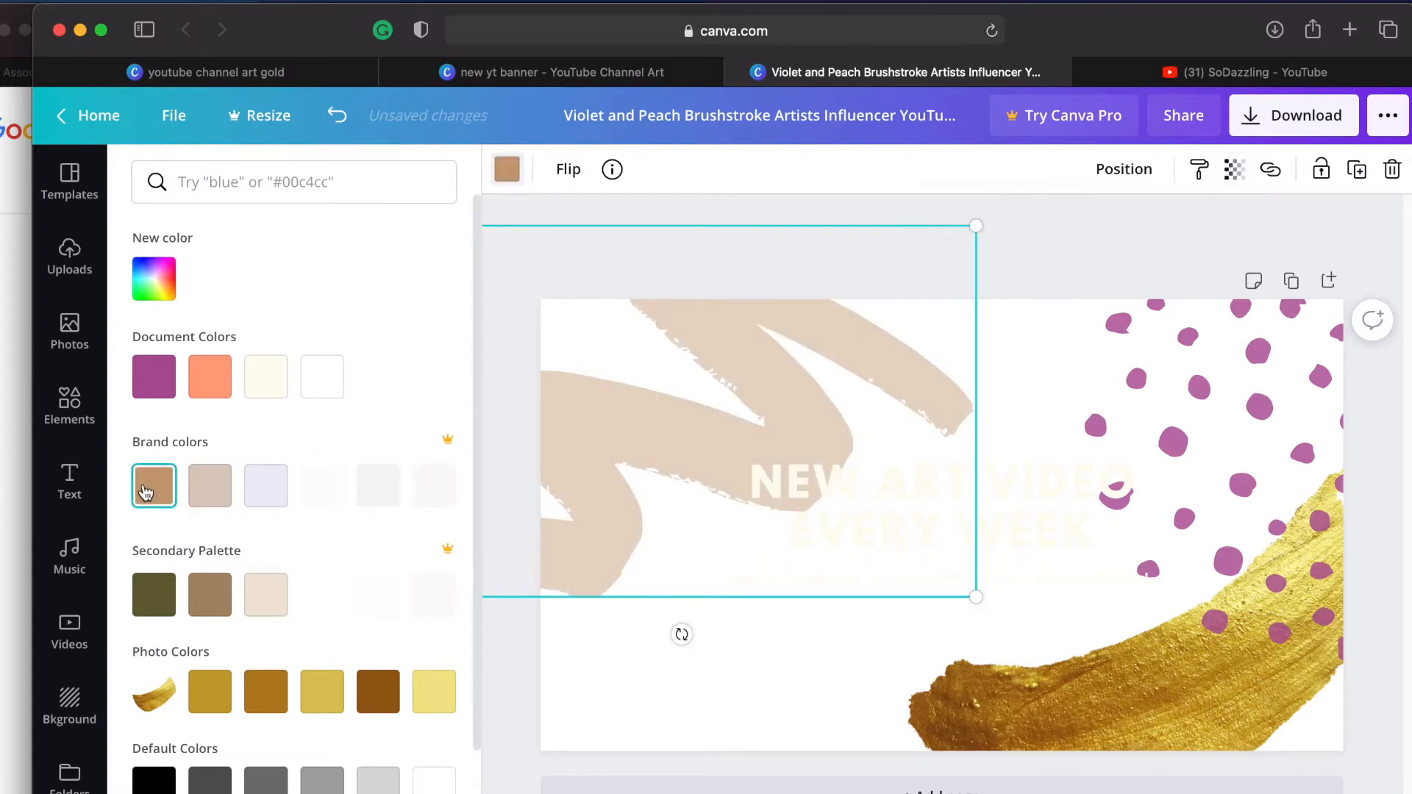
pyautogui.click(154, 486)
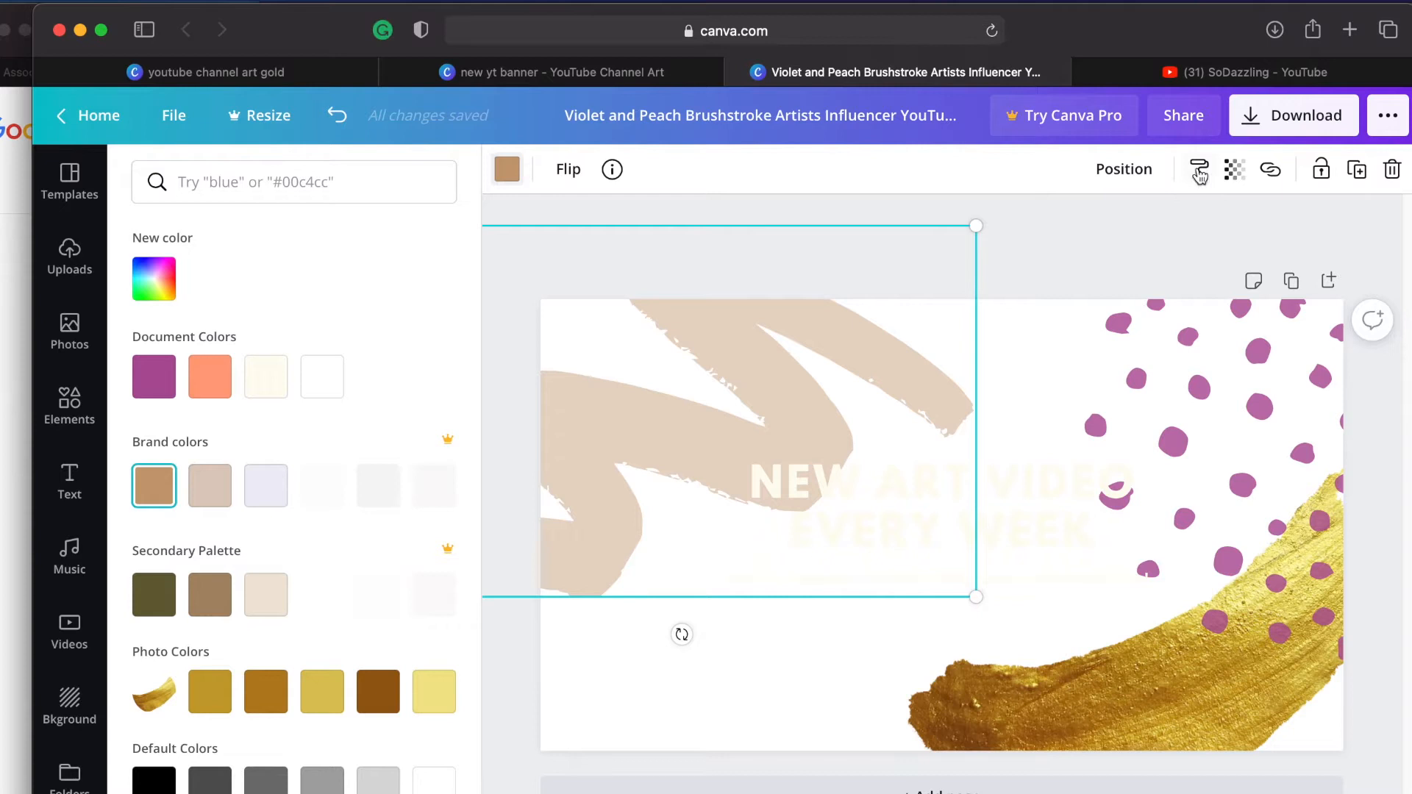
pyautogui.click(1234, 167)
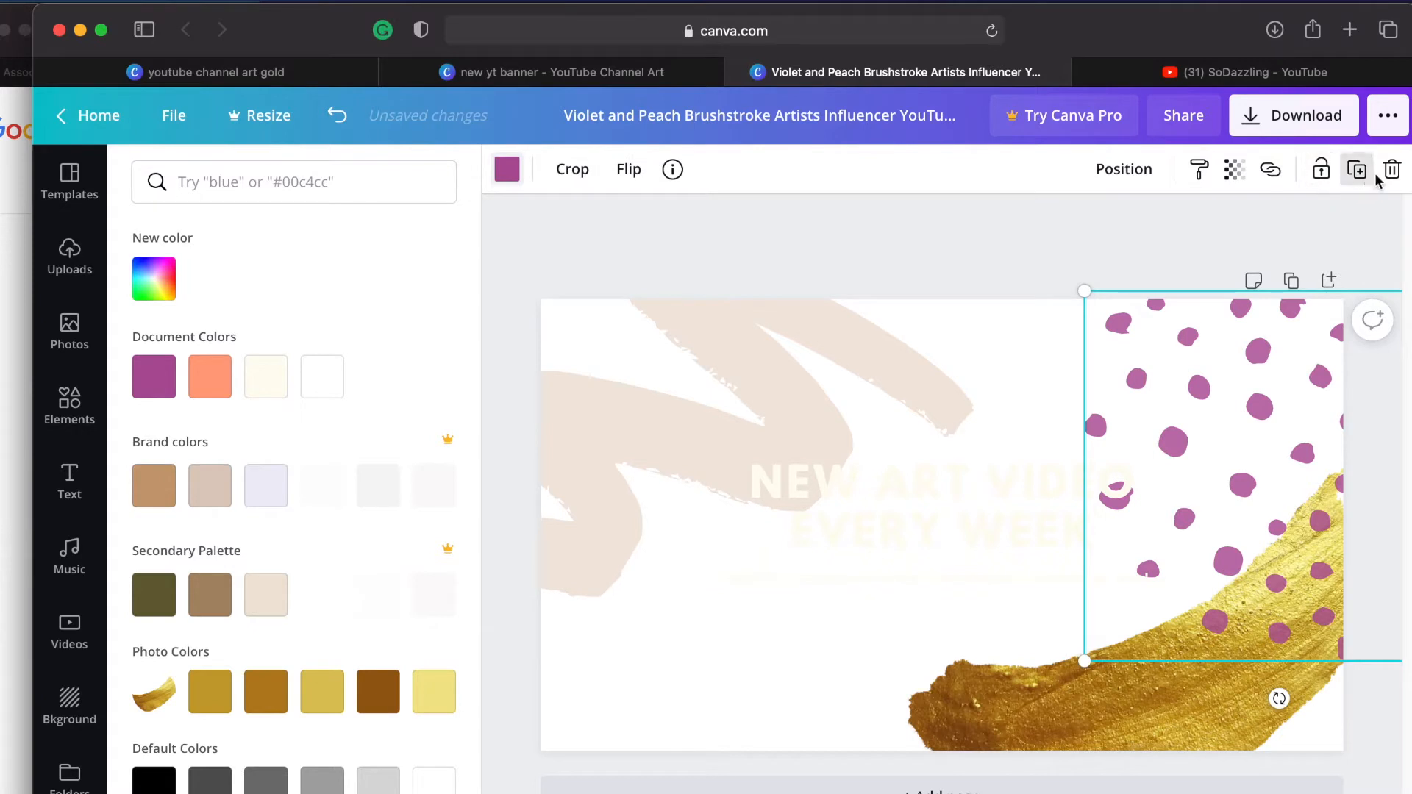
# Step: Delete the purple polka-dot graphic and fade the gold brushstroke's transparency
pyautogui.click(1391, 169)
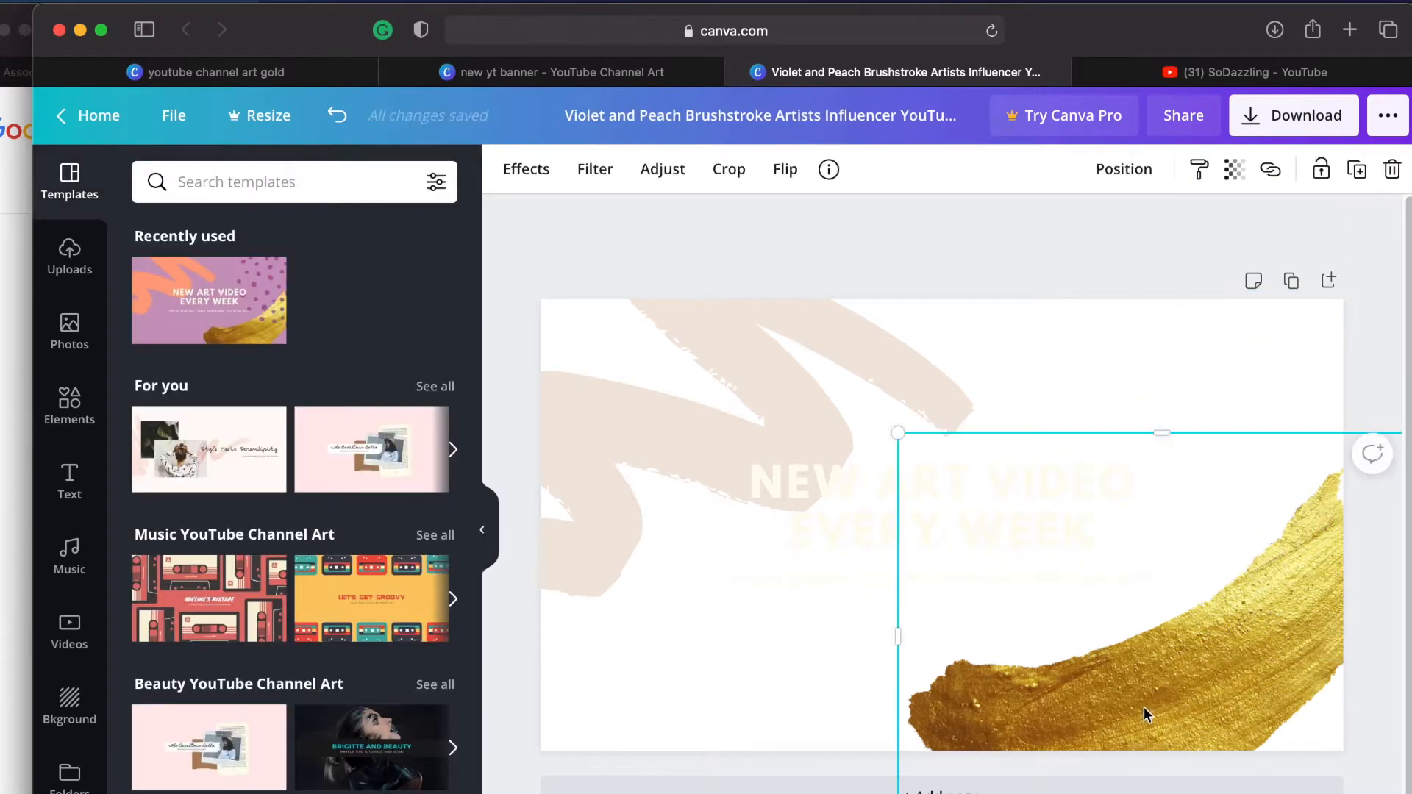
pyautogui.click(1234, 169)
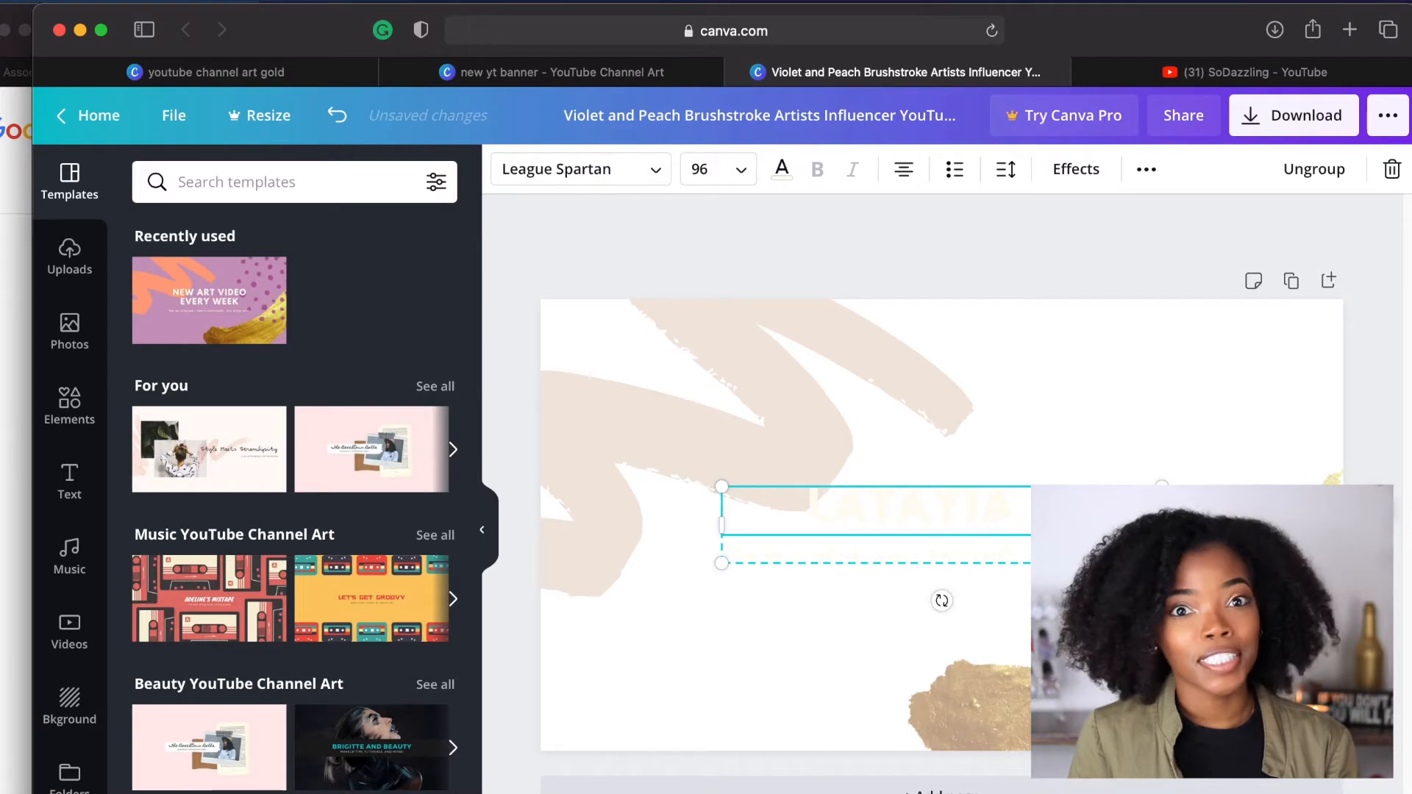
# Step: Make the name text dark olive in a neat cursive script font
pyautogui.click(779, 169)
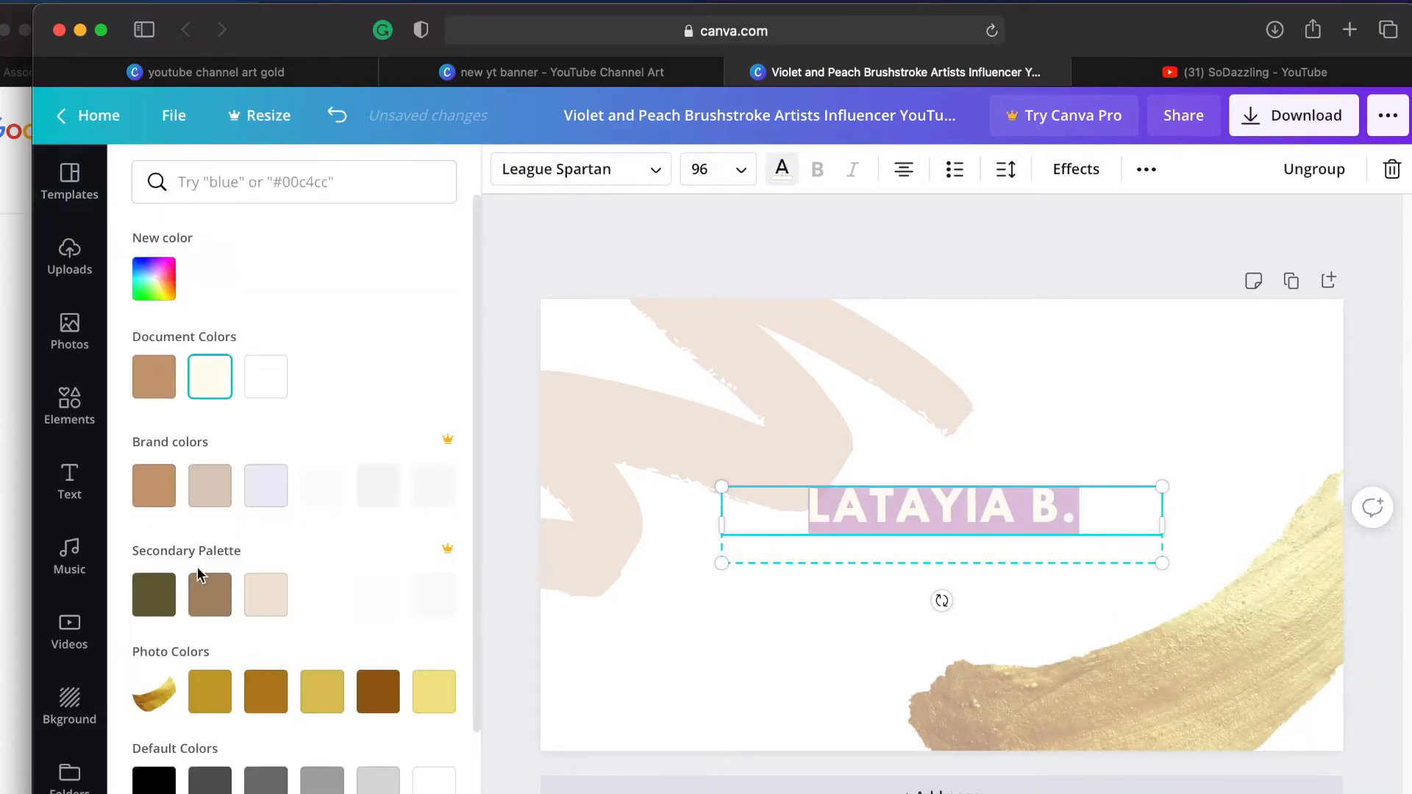
pyautogui.click(568, 169)
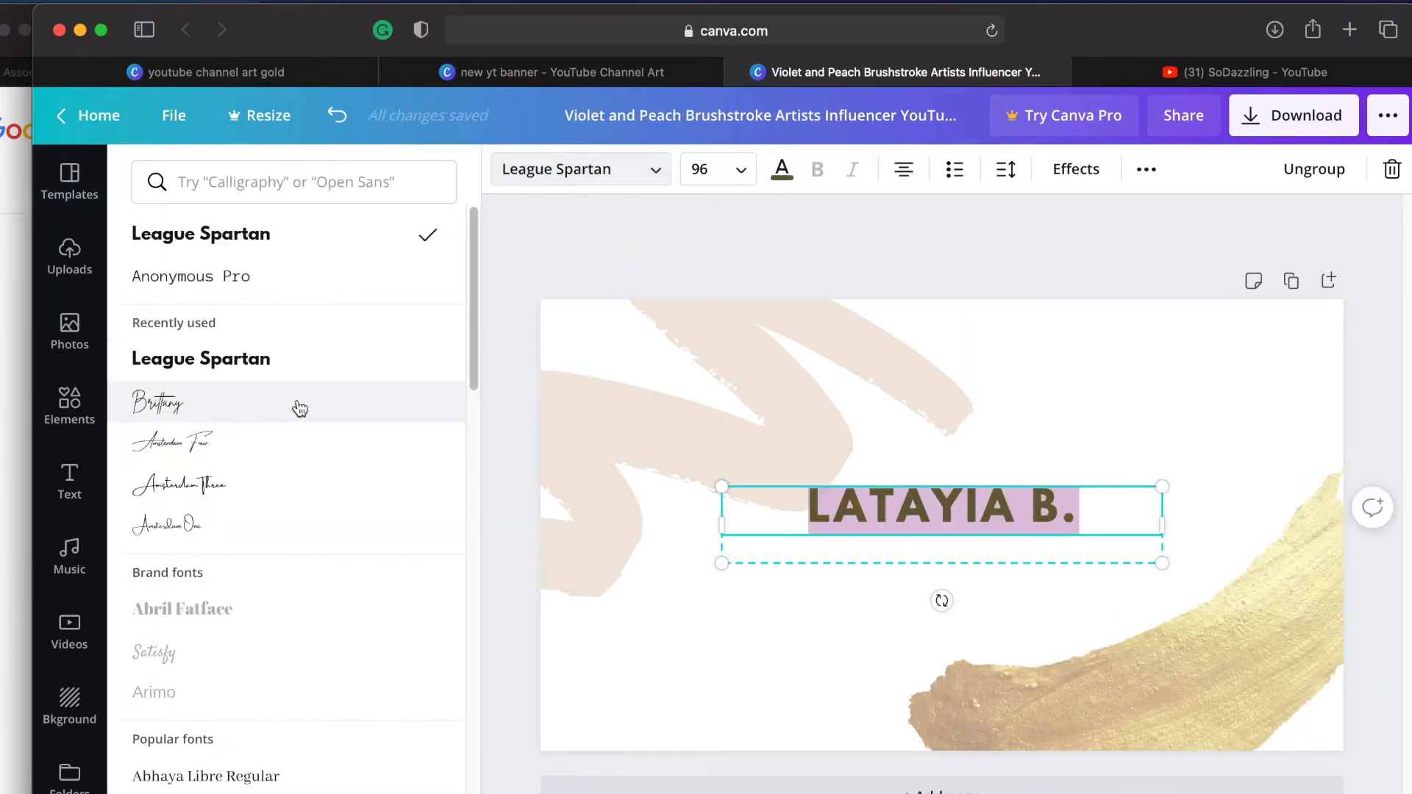
pyautogui.click(171, 441)
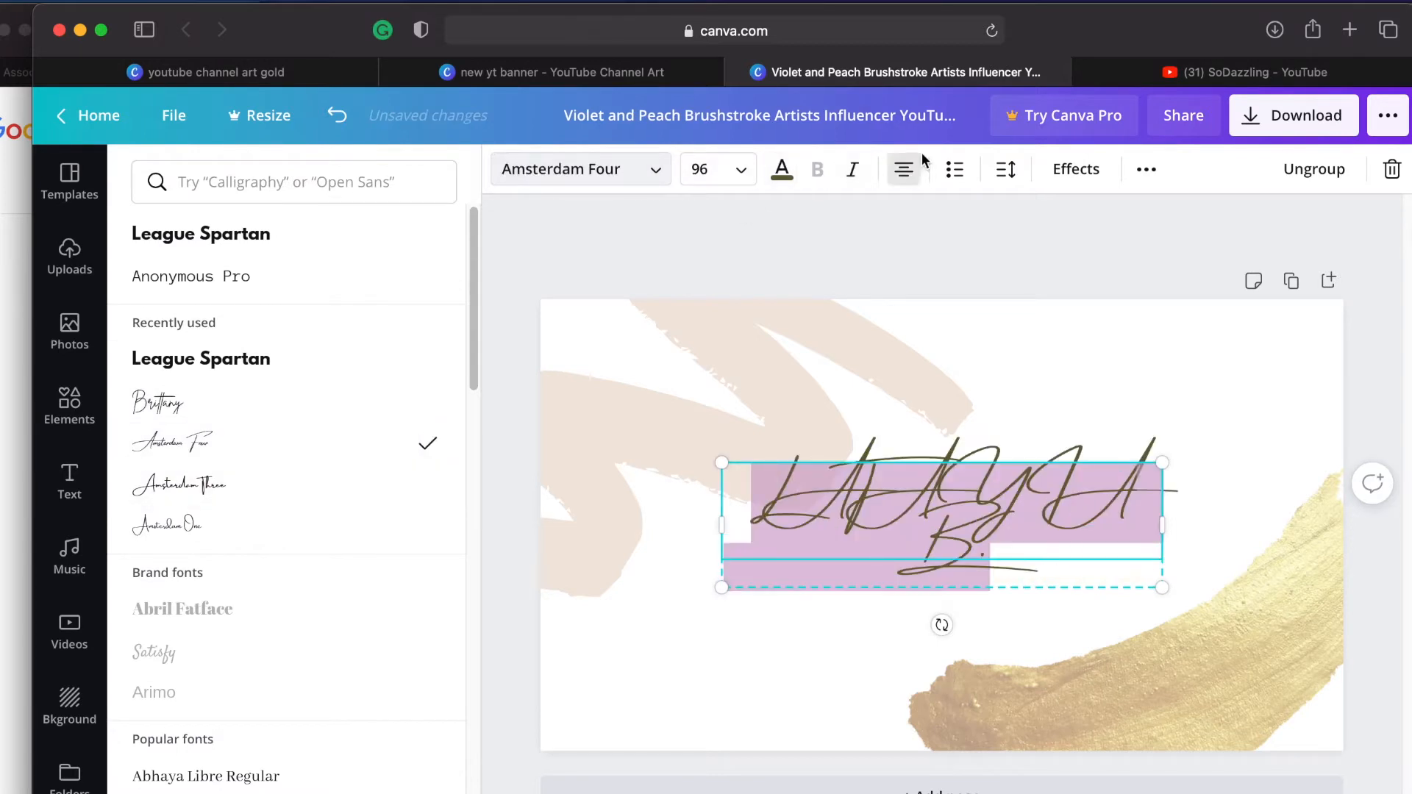
pyautogui.click(158, 403)
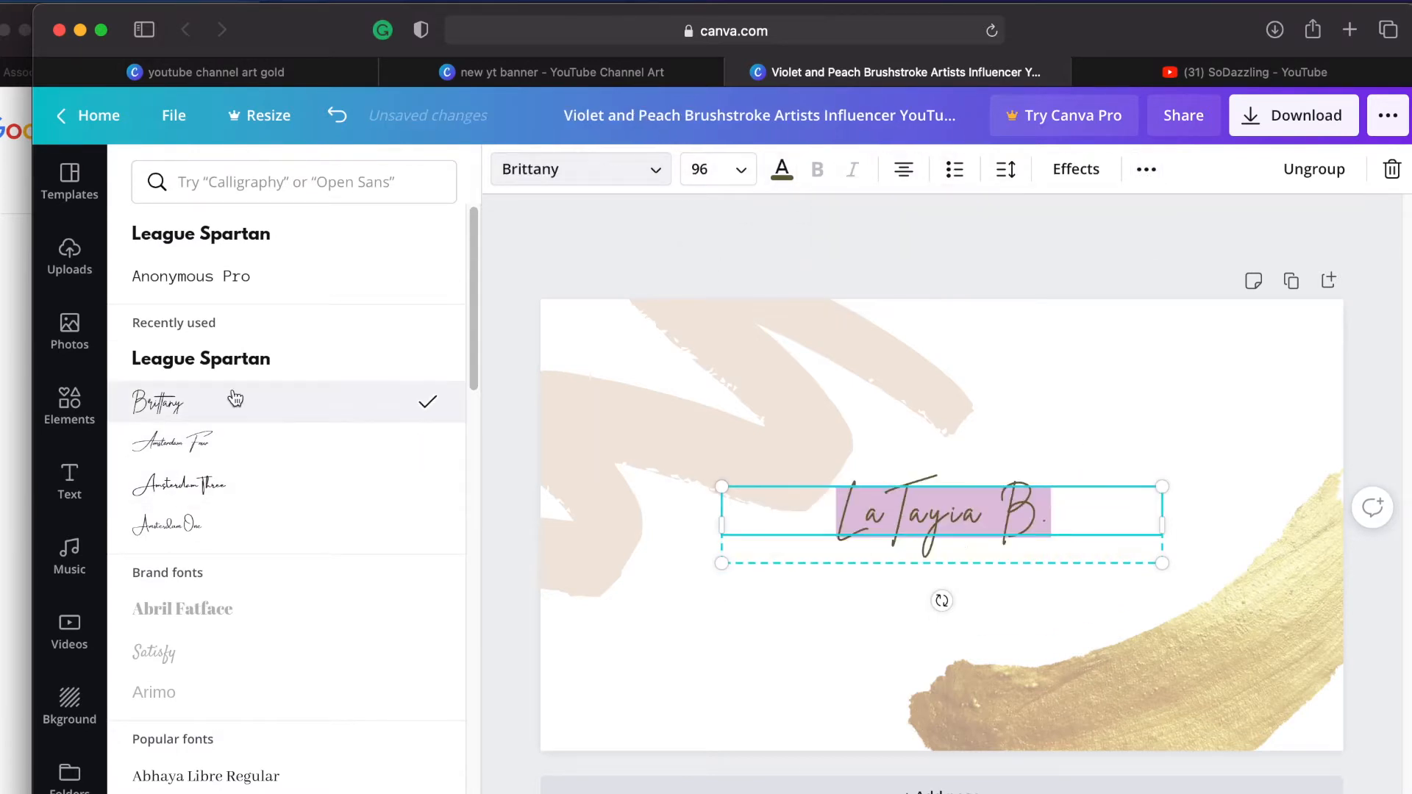
# Step: Set the tagline in brown Anonymous Pro reading 'Natural Hair | Skincare | Lifestyle'
pyautogui.click(191, 276)
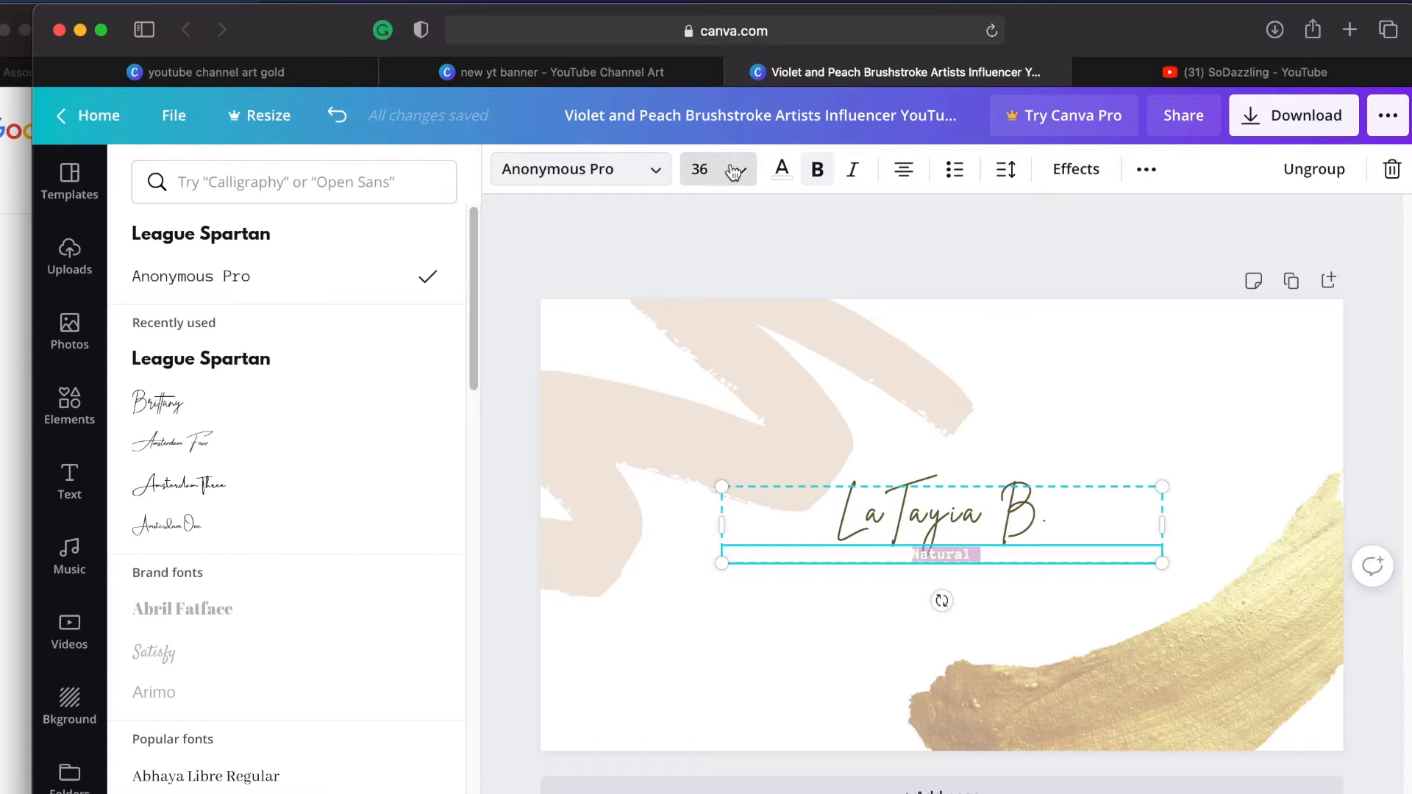
pyautogui.click(779, 169)
pyautogui.write(' Hair')
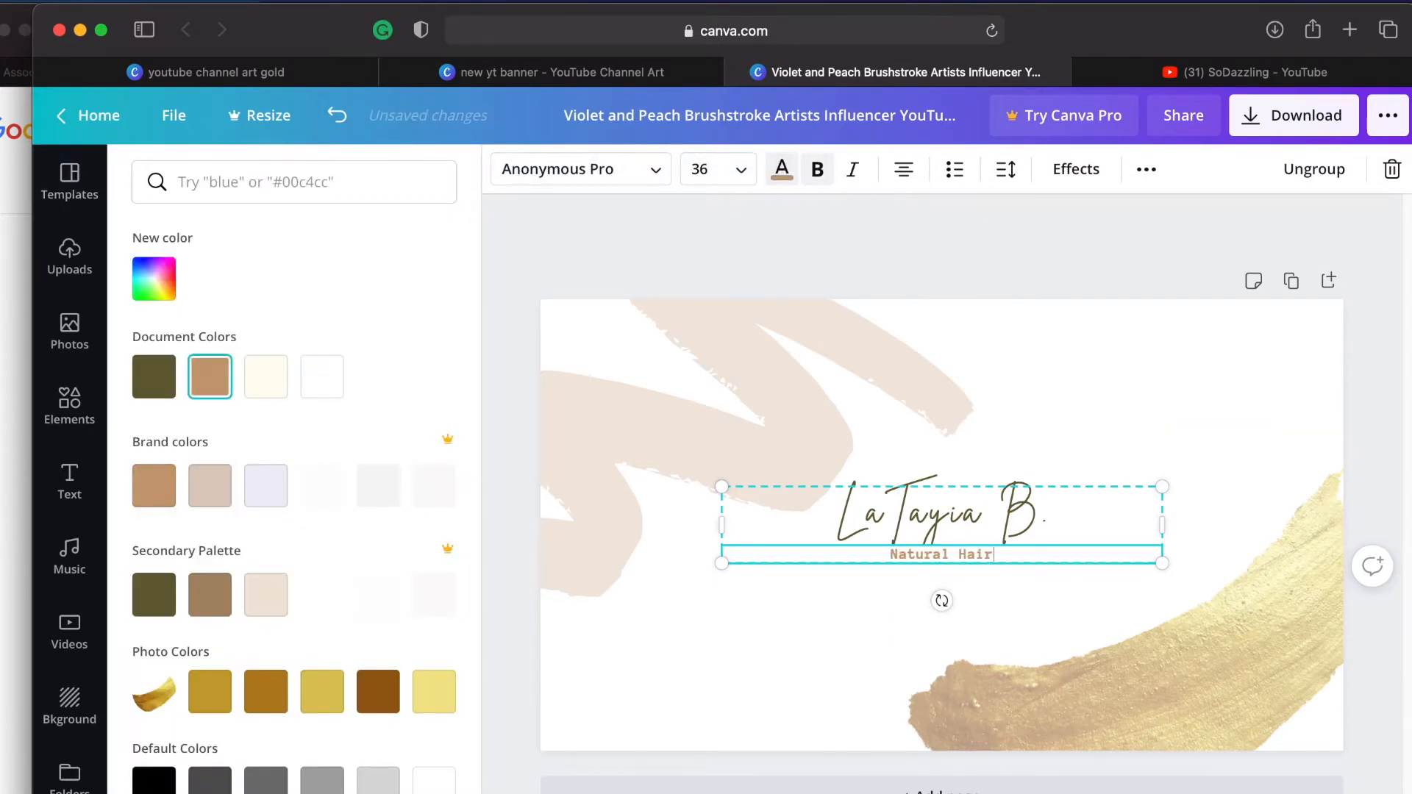
pyautogui.write('| Skincar')
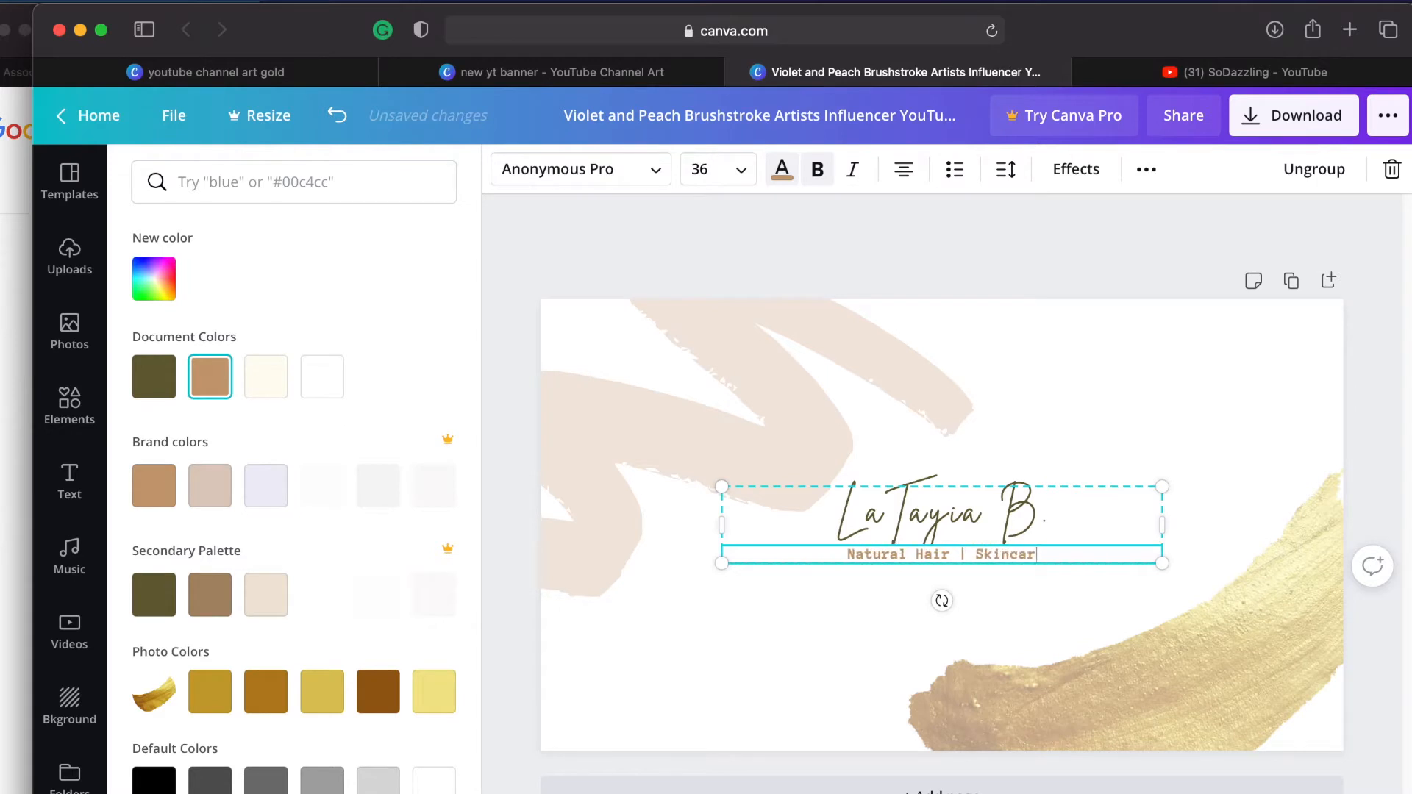
pyautogui.write('e | Lifest')
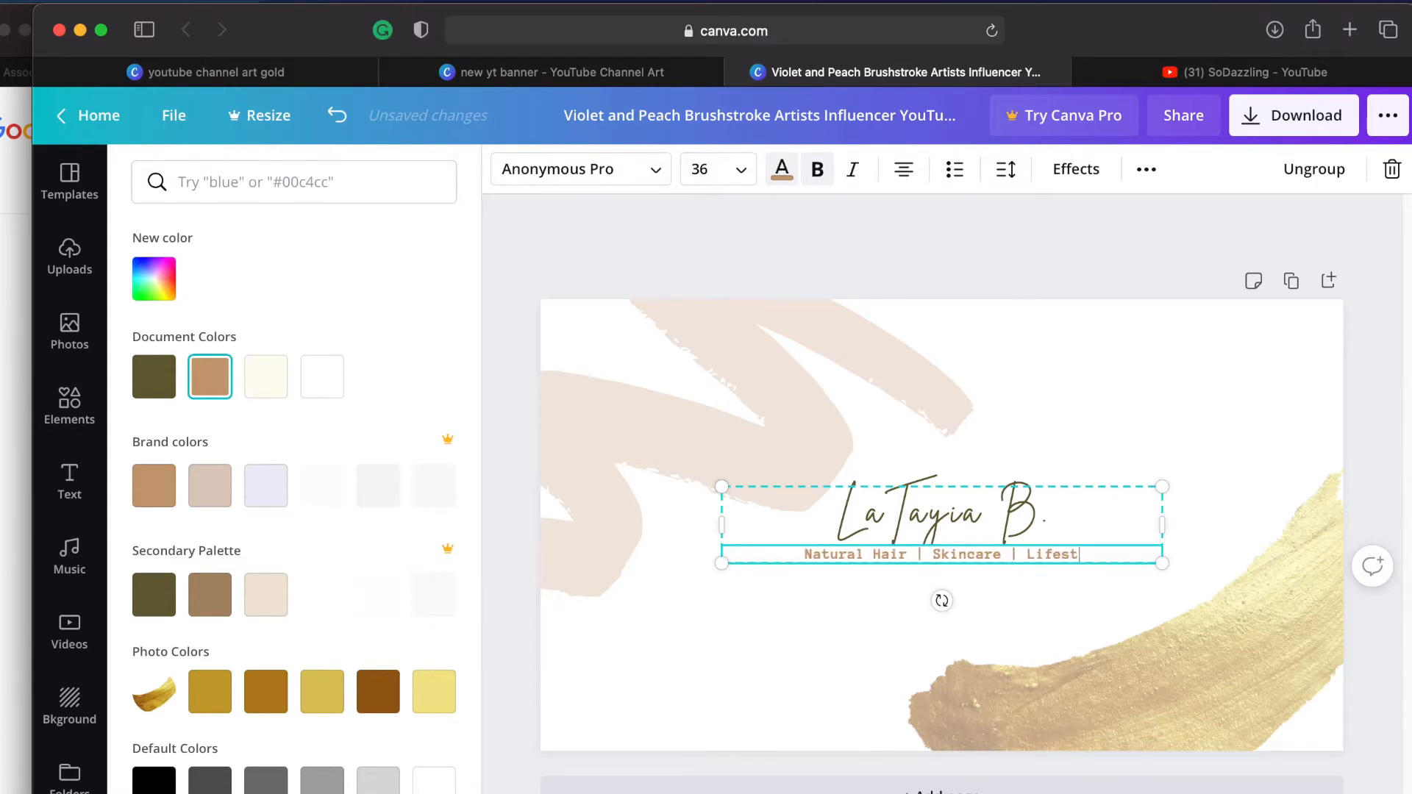
pyautogui.click(70, 179)
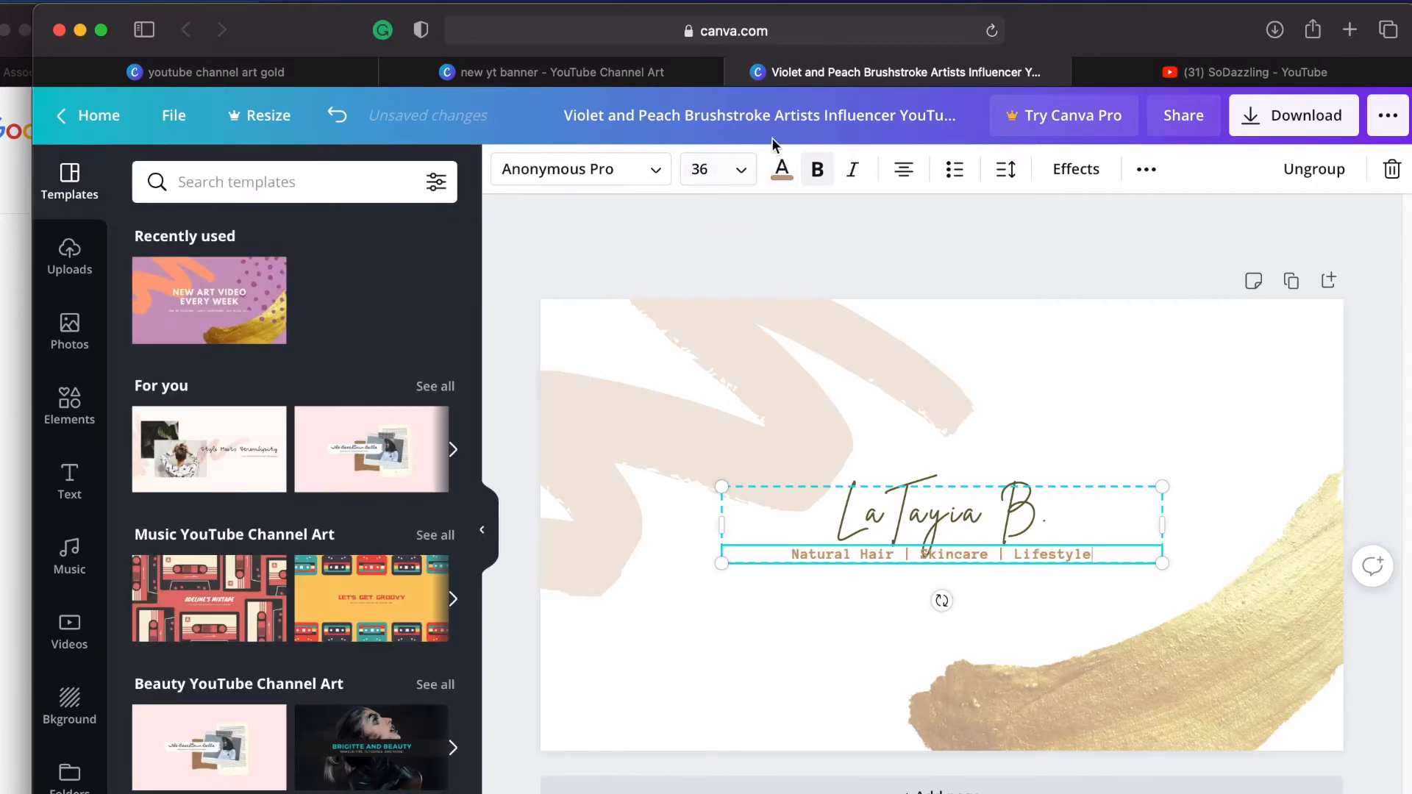
pyautogui.click(69, 479)
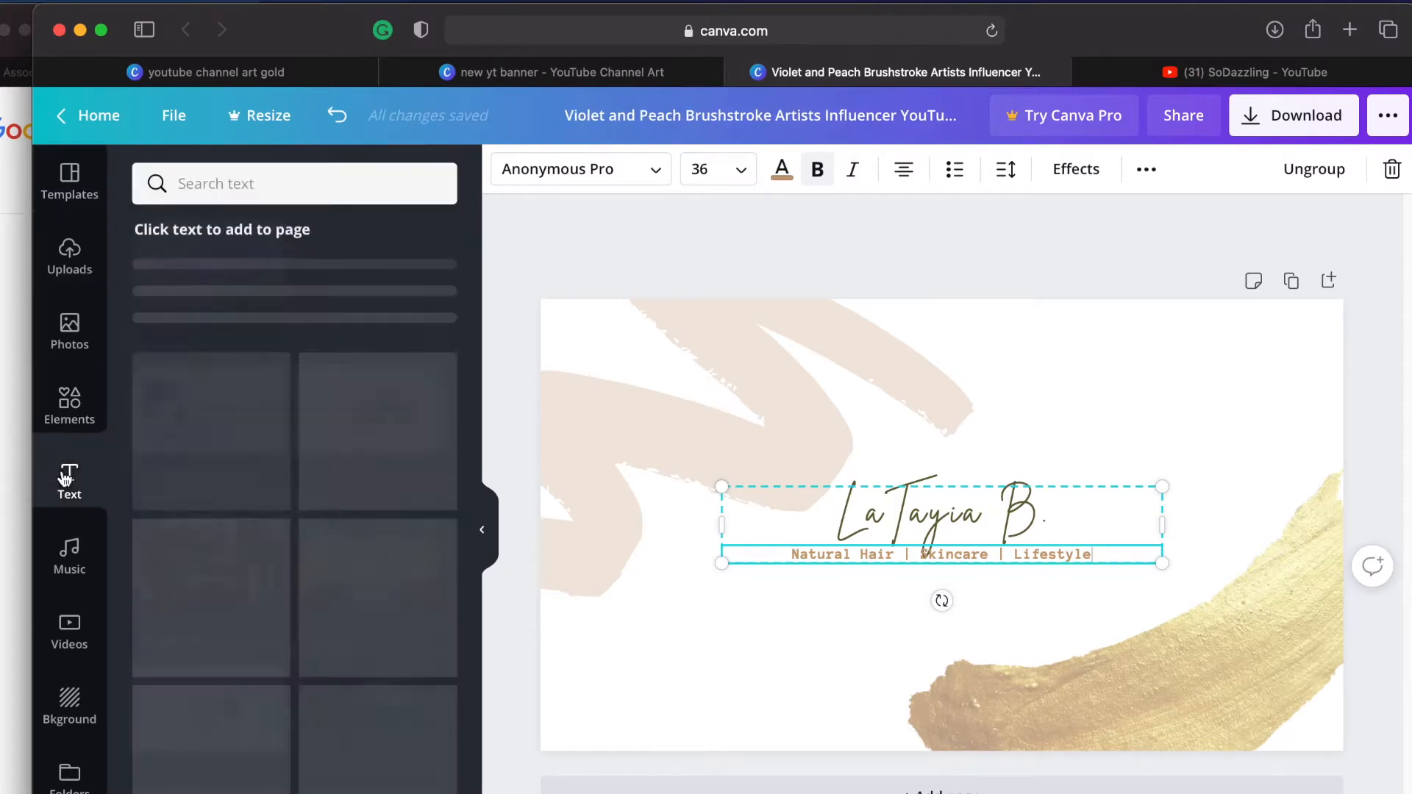
# Step: Add a SODAZZLING heading in League Spartan
pyautogui.click(255, 279)
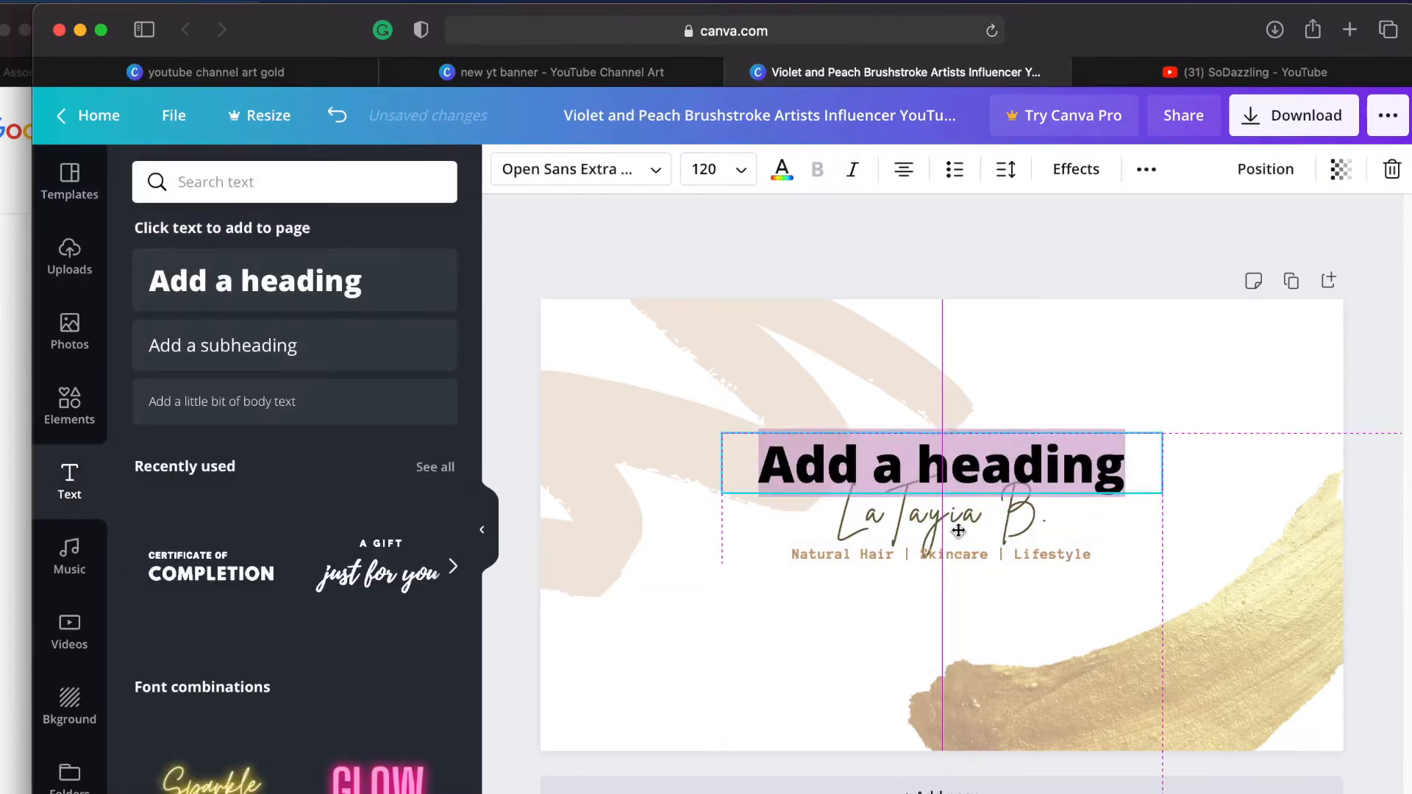
pyautogui.write('SODA')
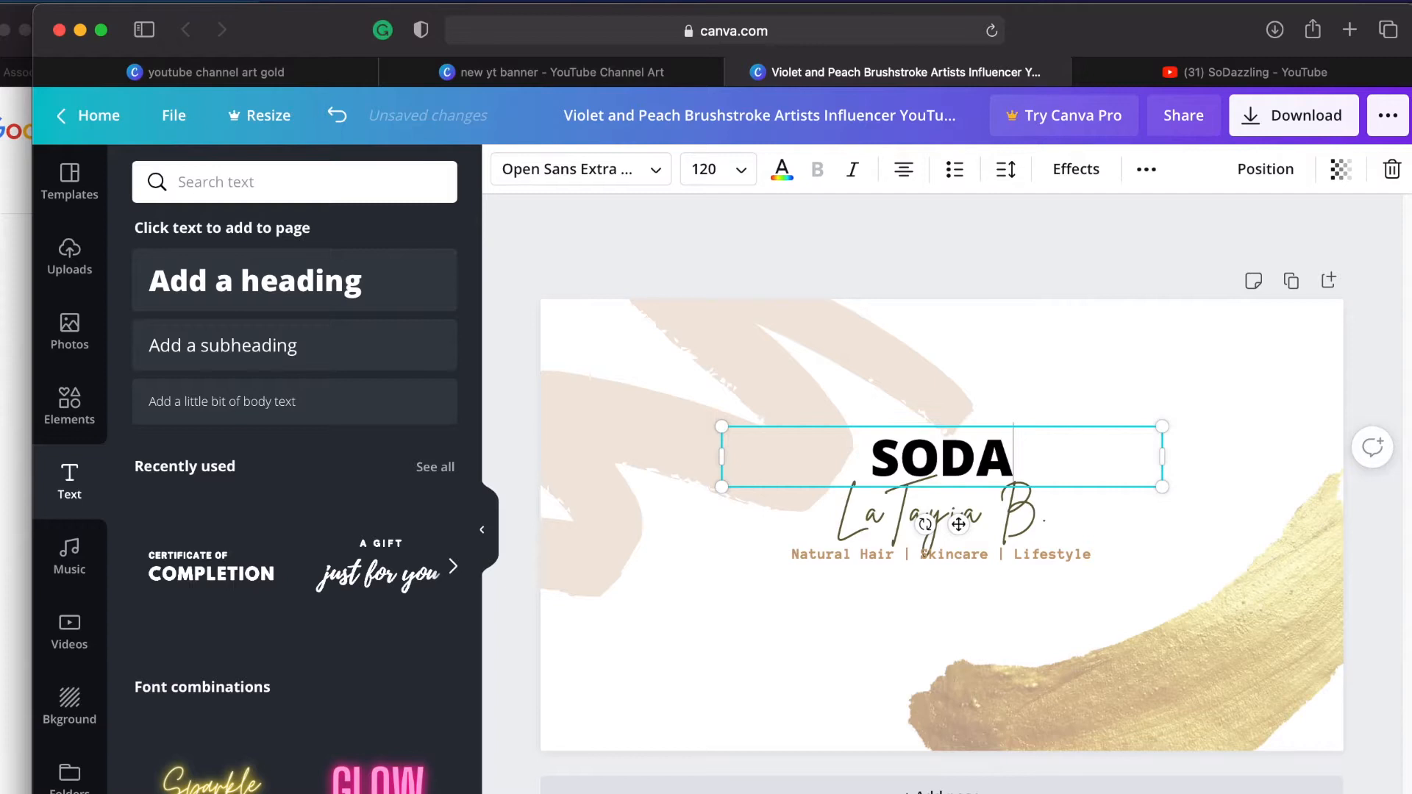
pyautogui.click(569, 169)
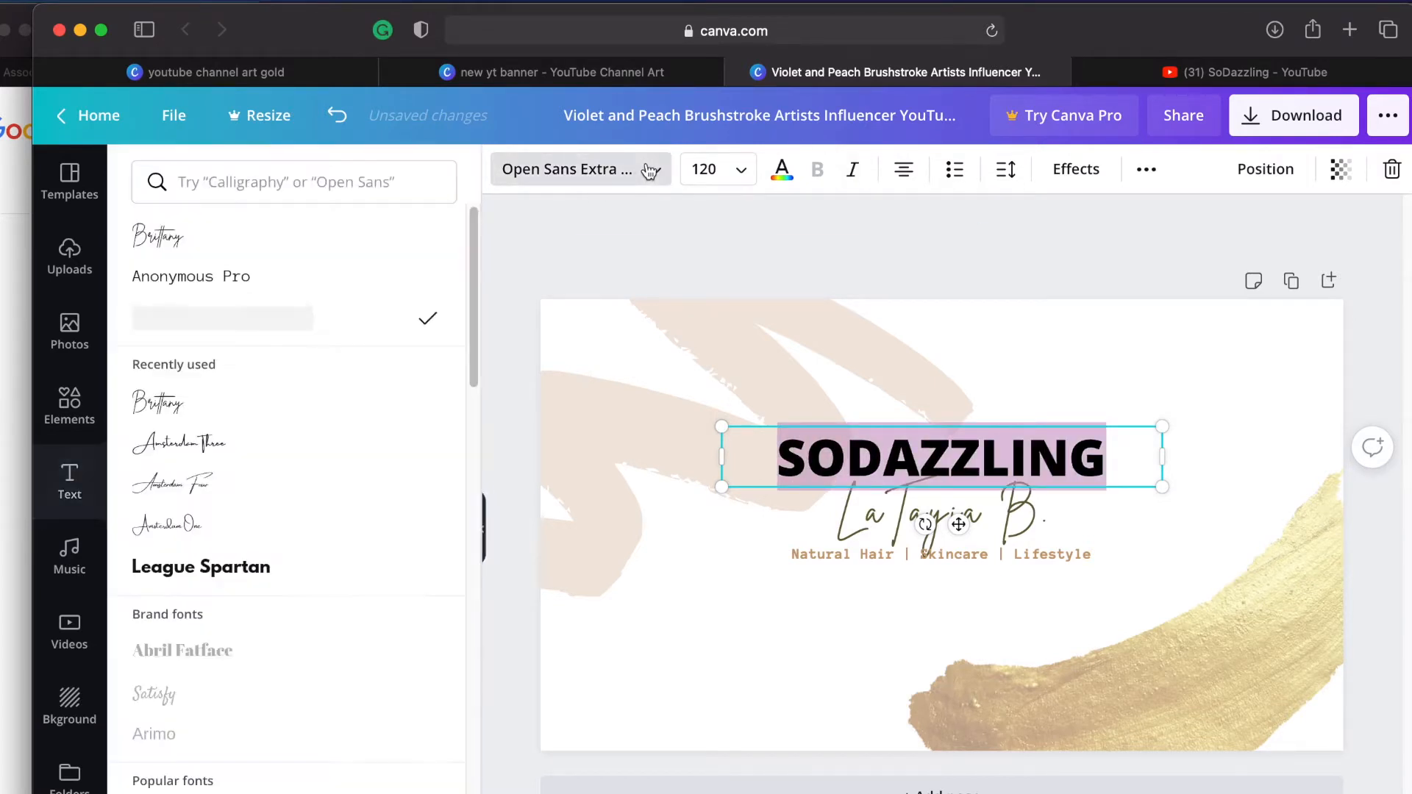
pyautogui.click(202, 566)
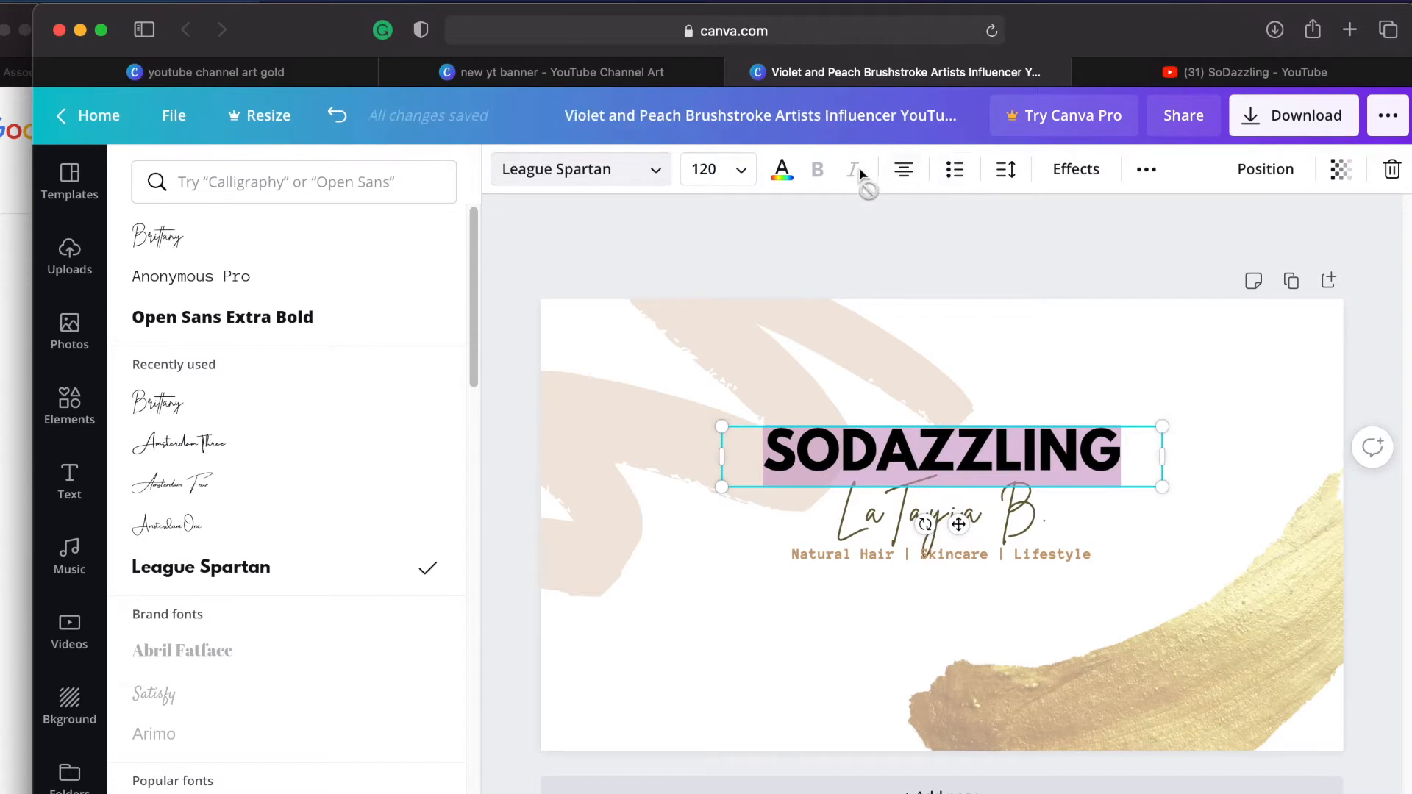
# Step: Widen the heading's letter spacing to about 102
pyautogui.click(1005, 169)
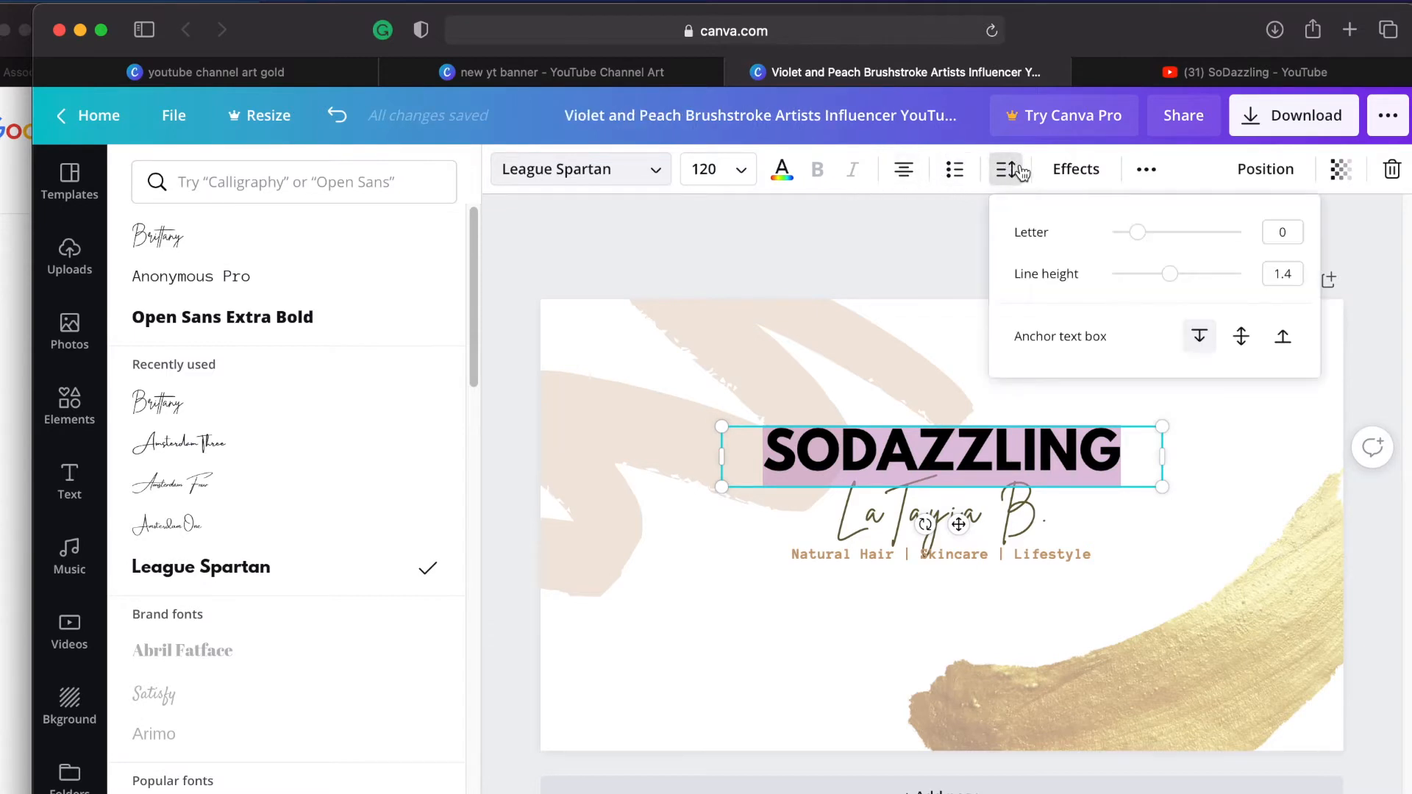
pyautogui.moveTo(1146, 239)
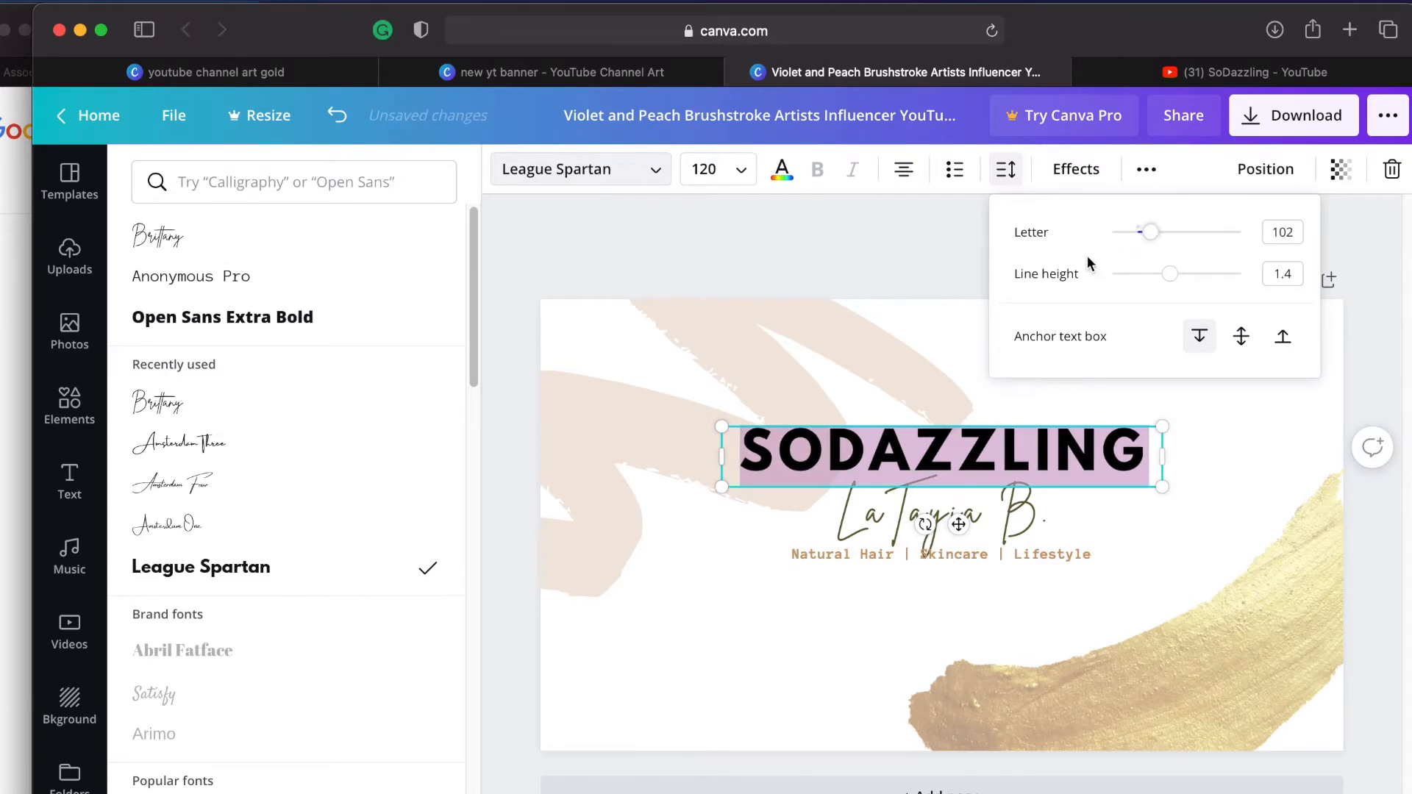
pyautogui.click(1006, 169)
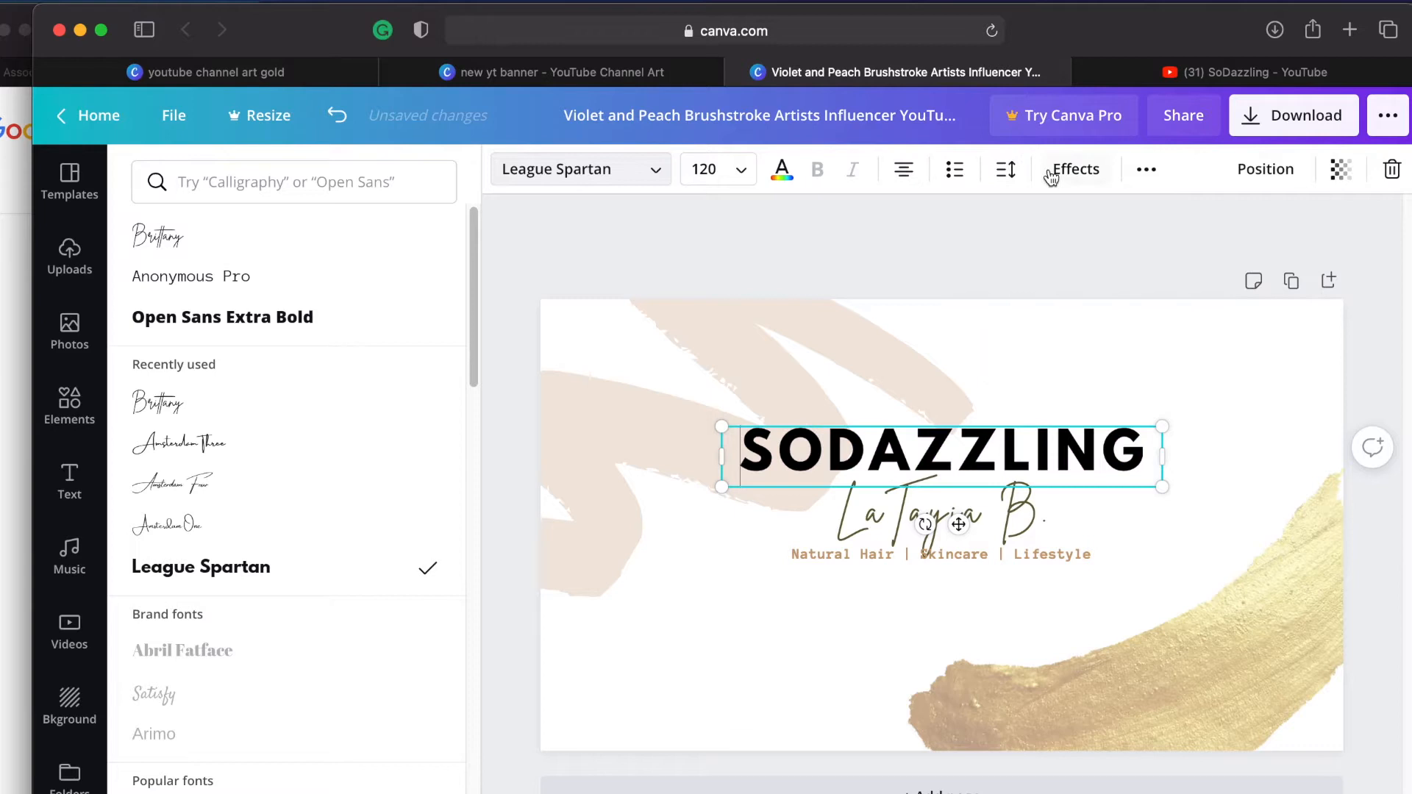
pyautogui.click(1073, 170)
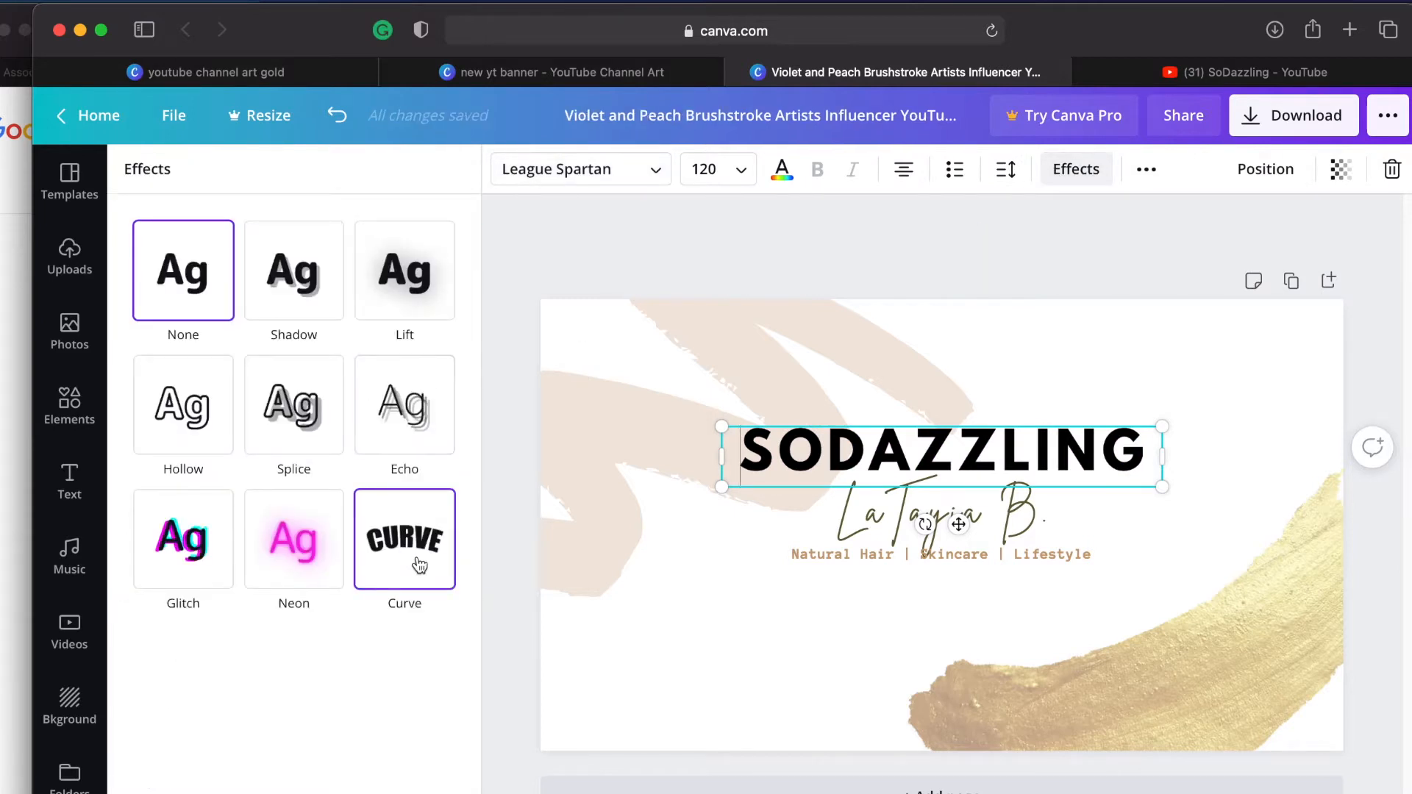
# Step: Apply the Curve effect at 48 so SODAZZLING arches over the name
pyautogui.click(404, 538)
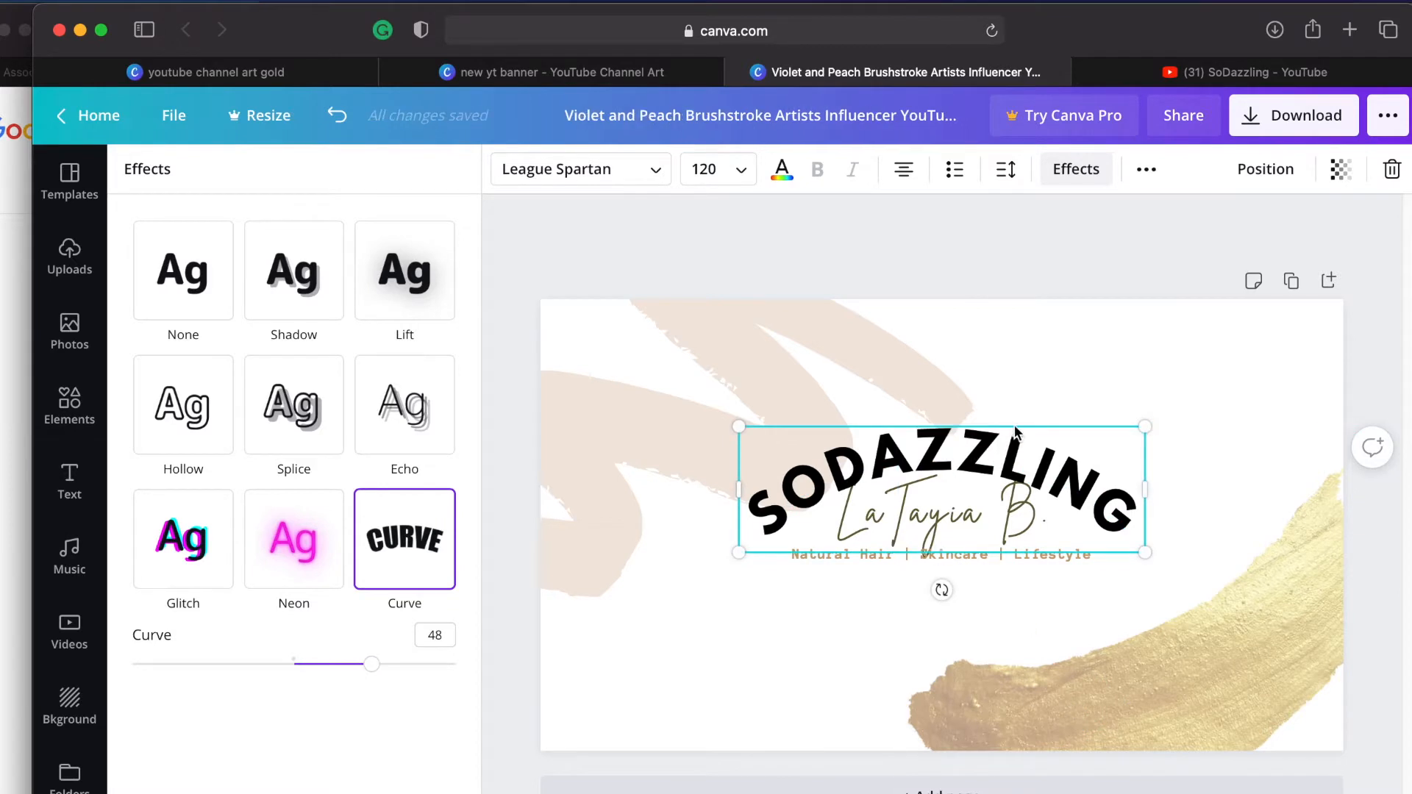
pyautogui.click(69, 483)
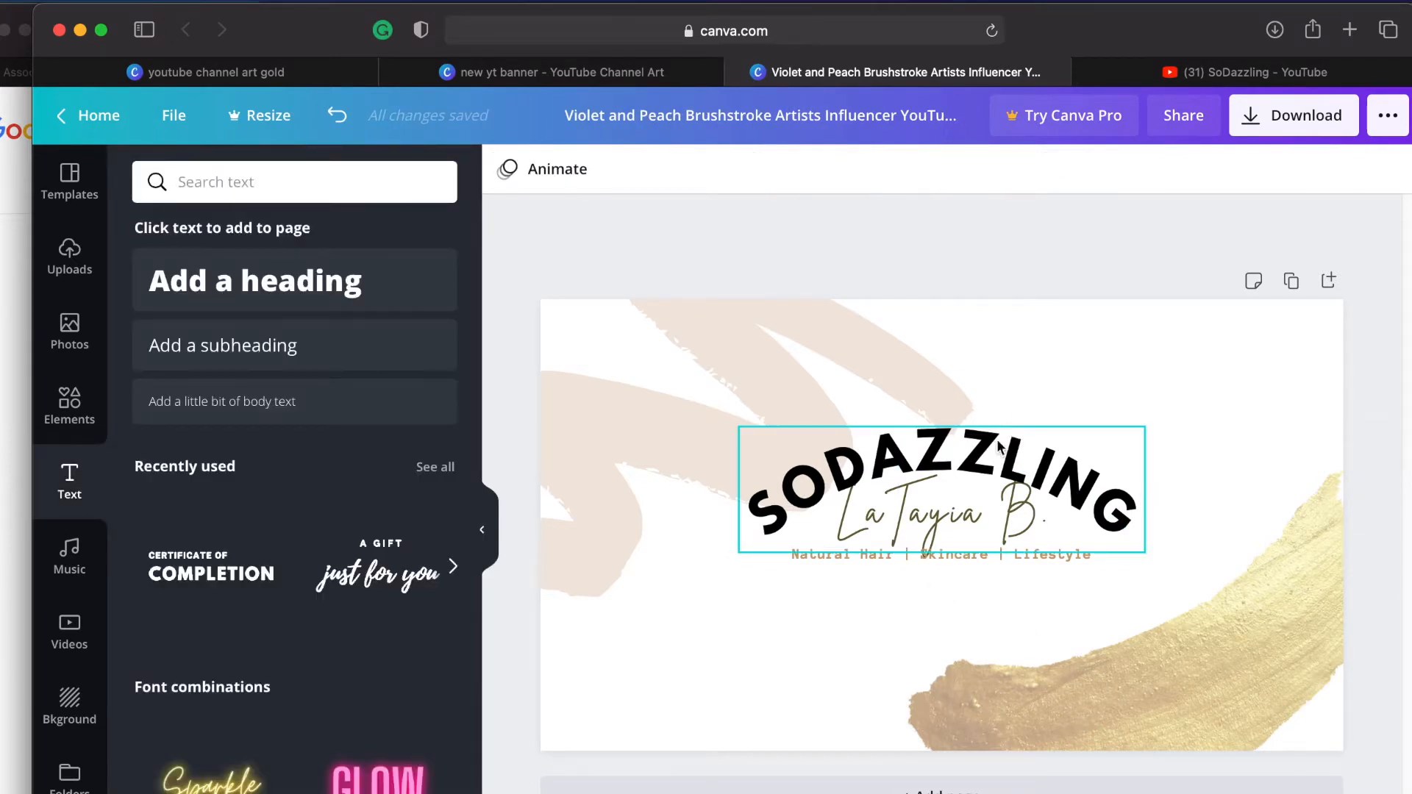
pyautogui.click(941, 487)
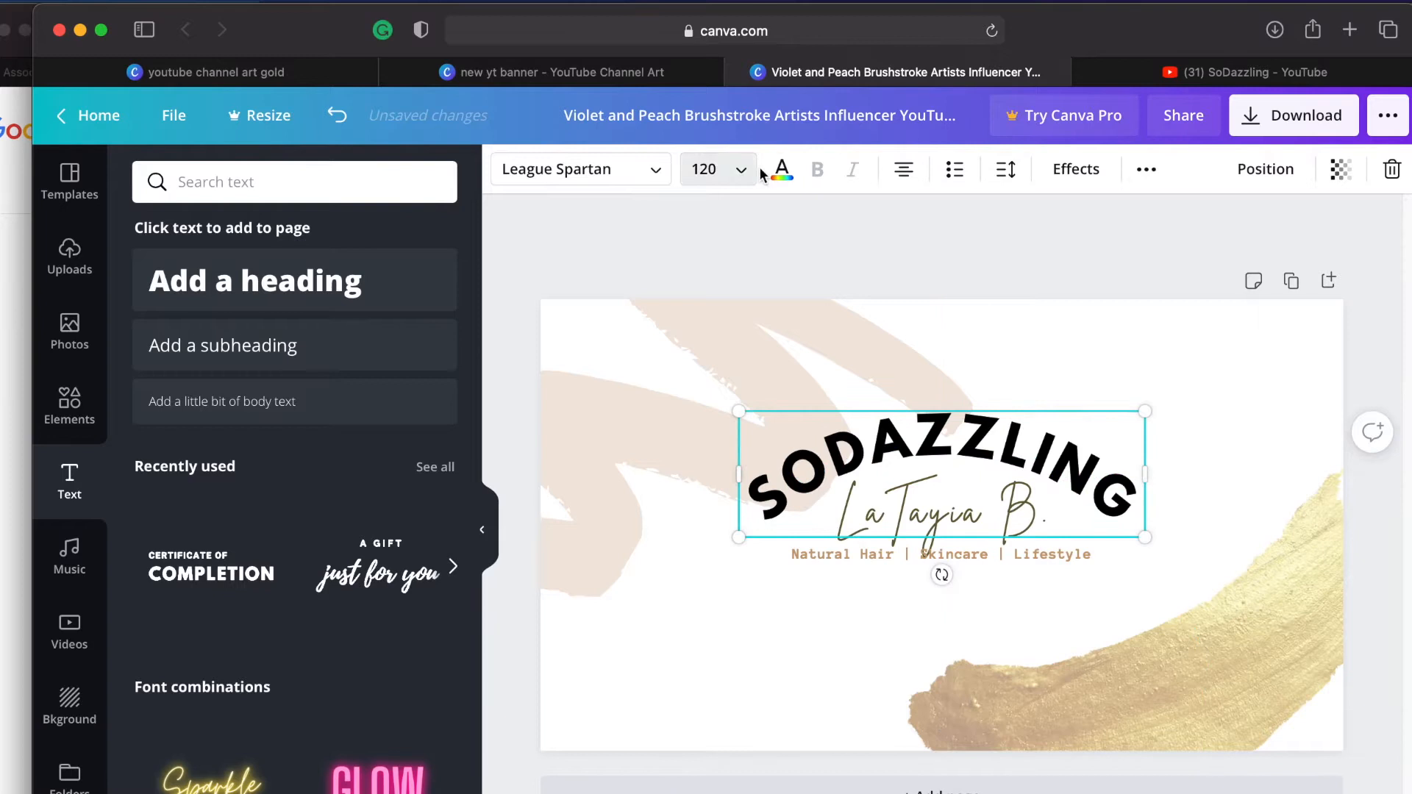
pyautogui.click(780, 169)
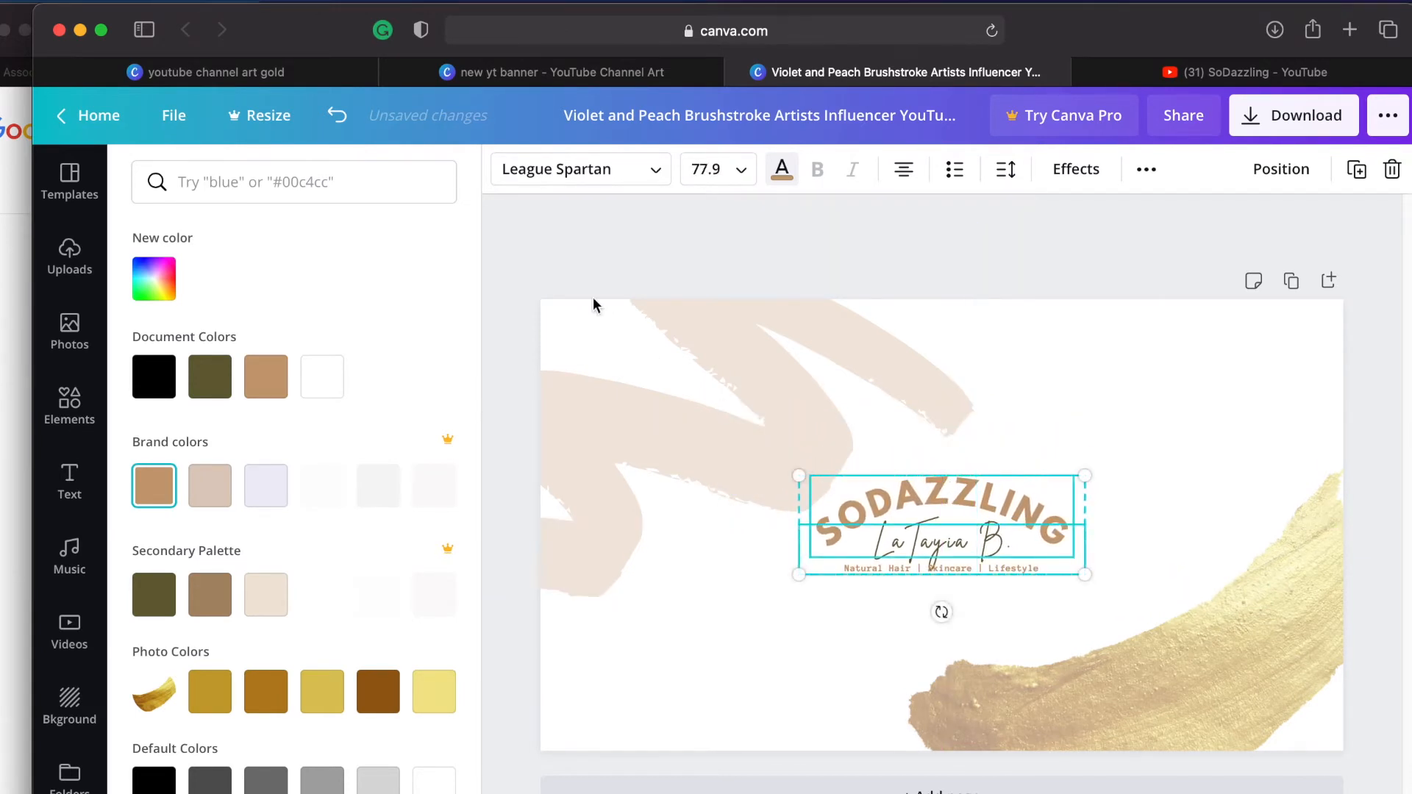
# Step: Colour the heading brown, shrink the title, add two polaroid frames with a portrait
pyautogui.click(69, 256)
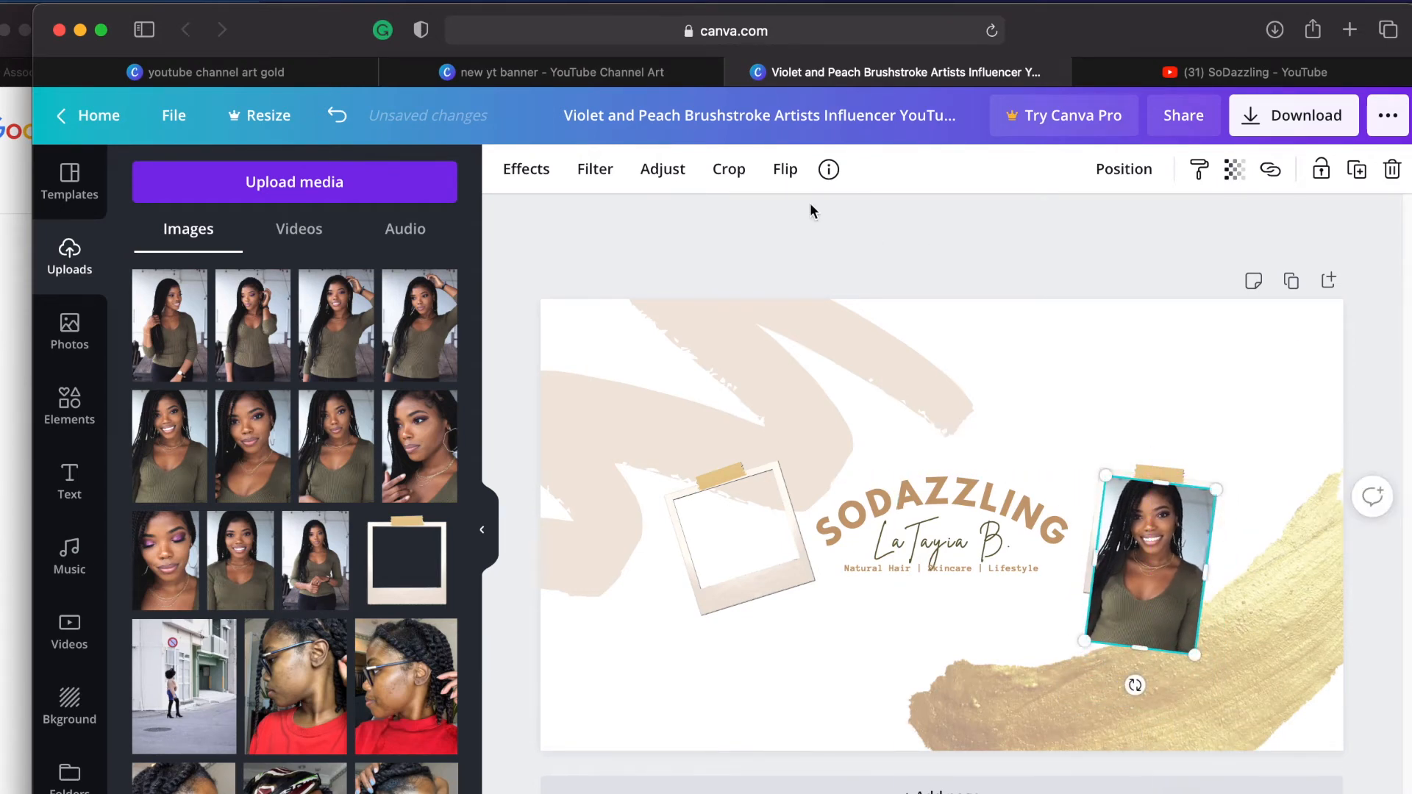
# Step: Fill the left polaroid frame with a portrait photo so both frames hold pictures
pyautogui.click(728, 169)
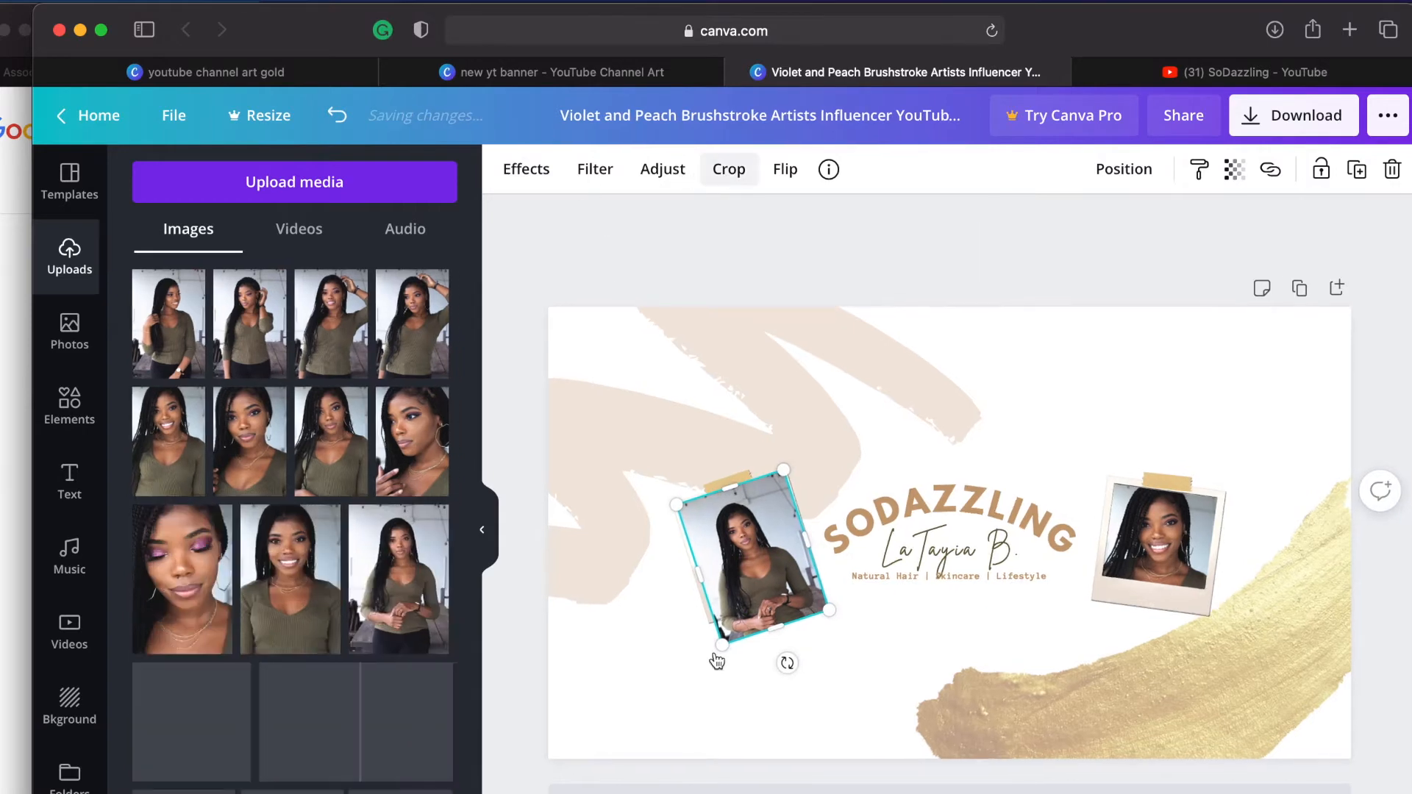
pyautogui.click(1122, 169)
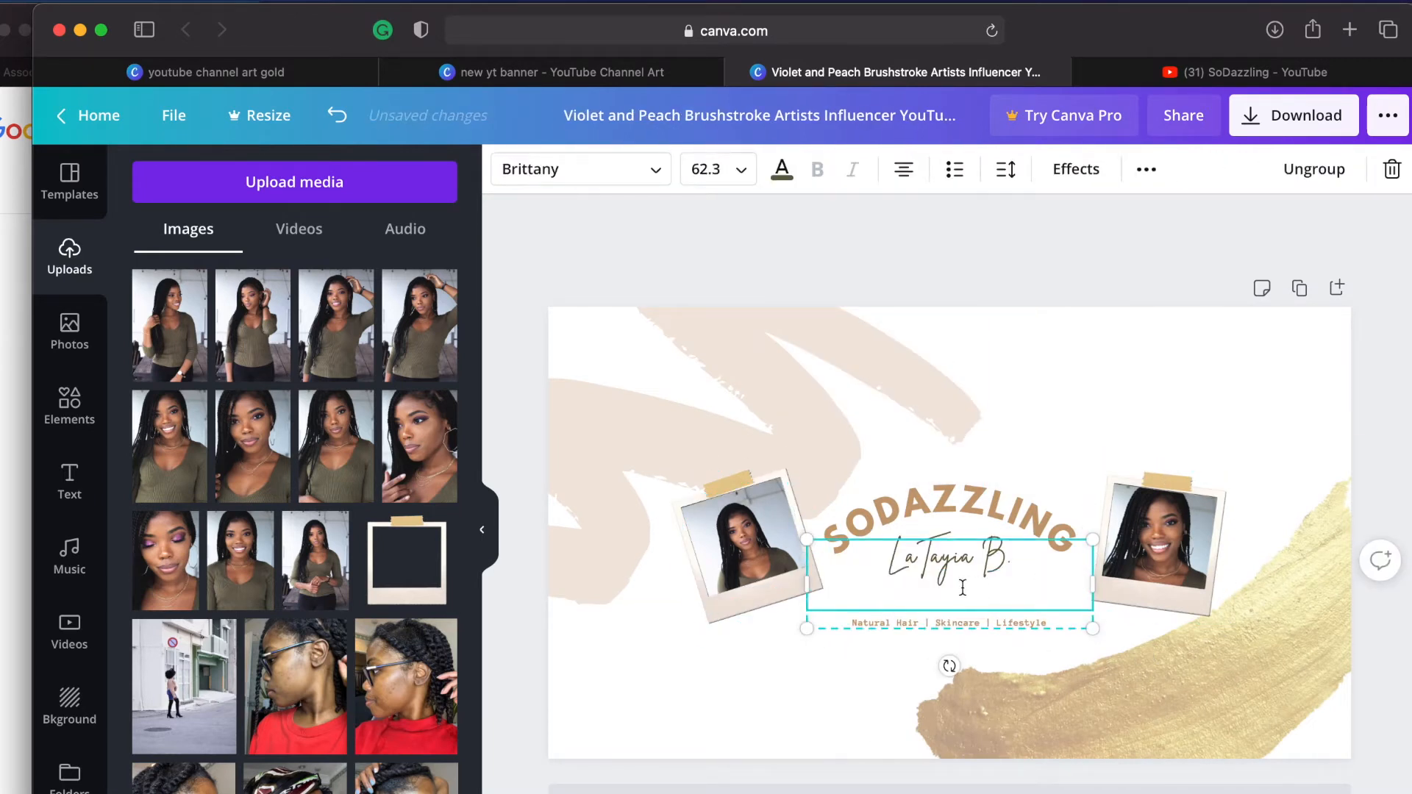
pyautogui.moveTo(719, 169)
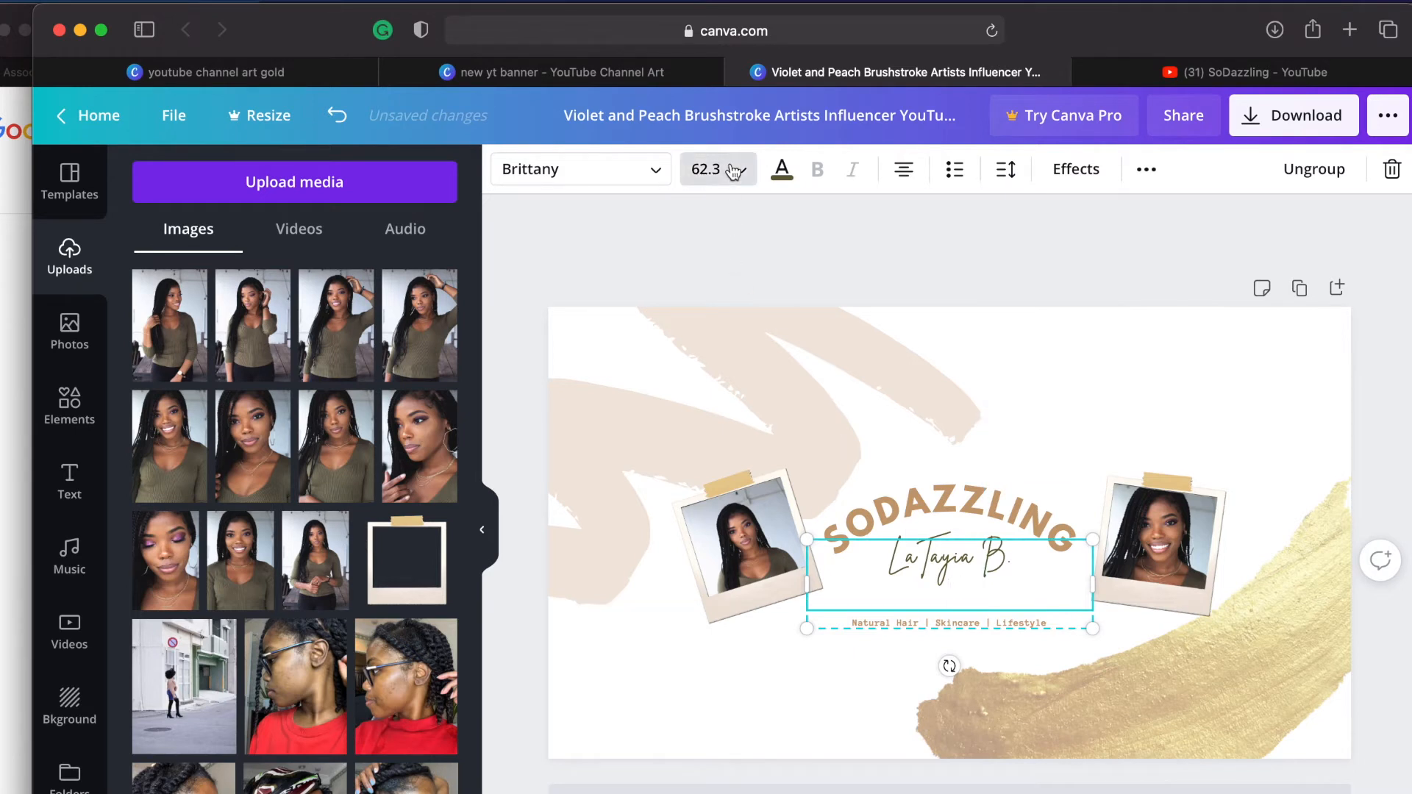
# Step: Leave the cursive name's font size unchanged and centre the tagline just below it between the photos
pyautogui.click(741, 169)
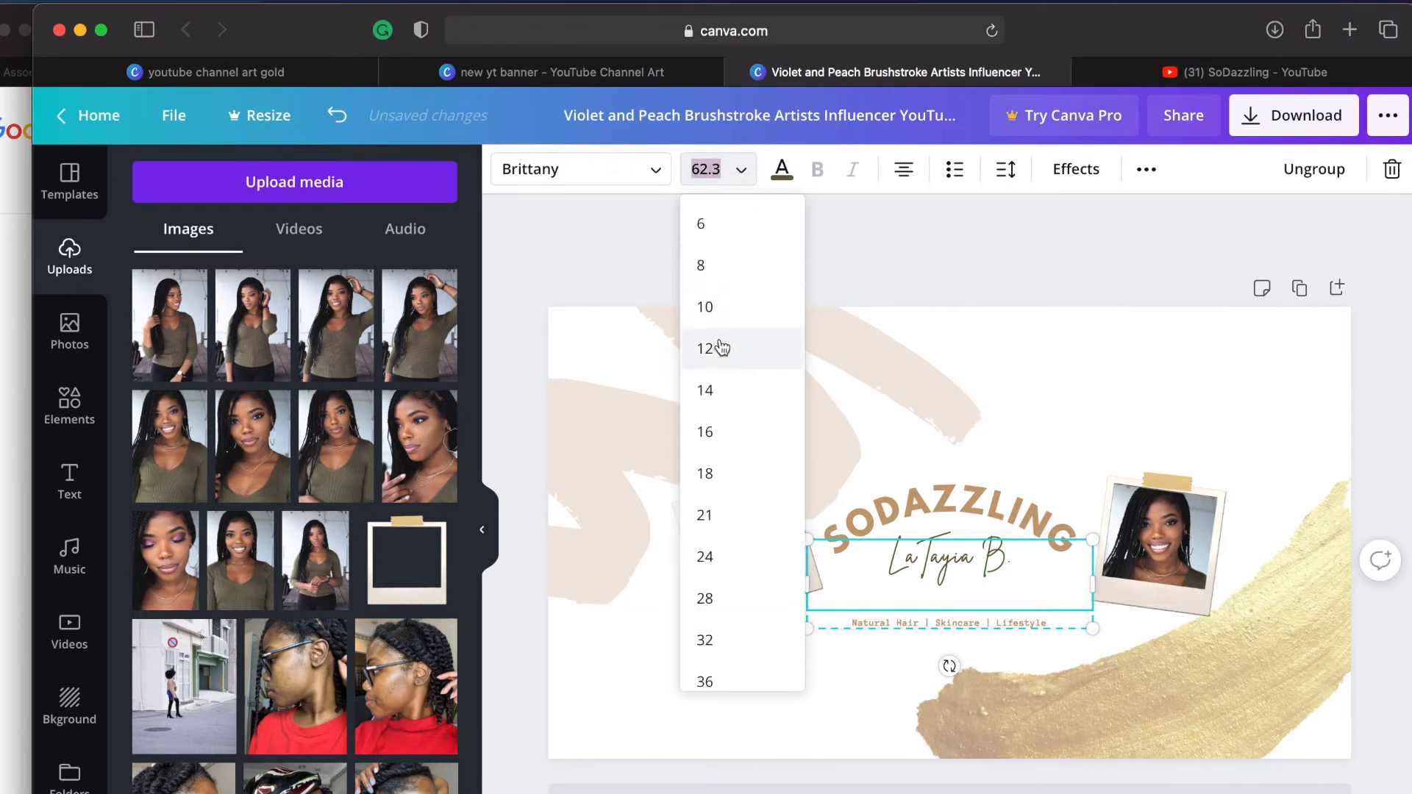
pyautogui.click(720, 344)
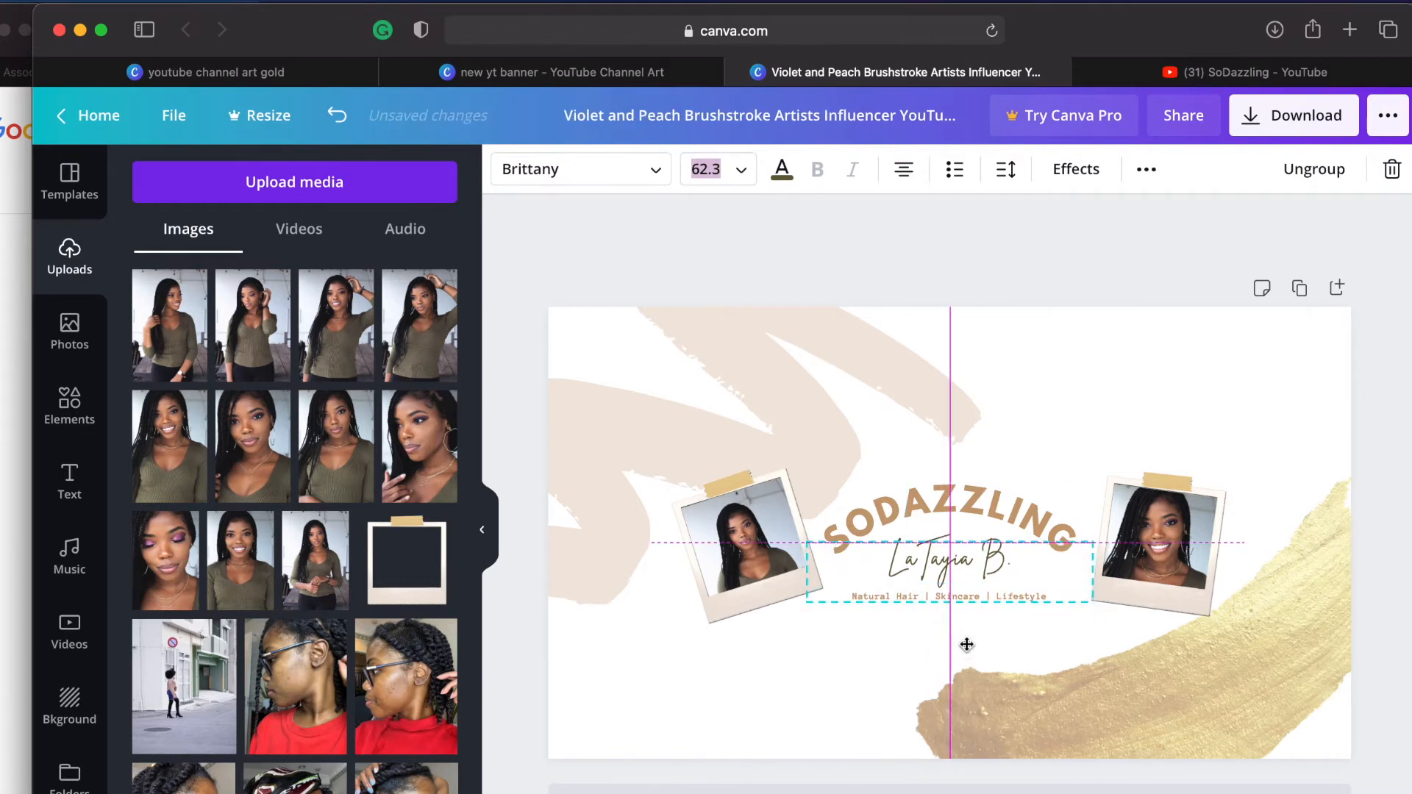
pyautogui.click(946, 561)
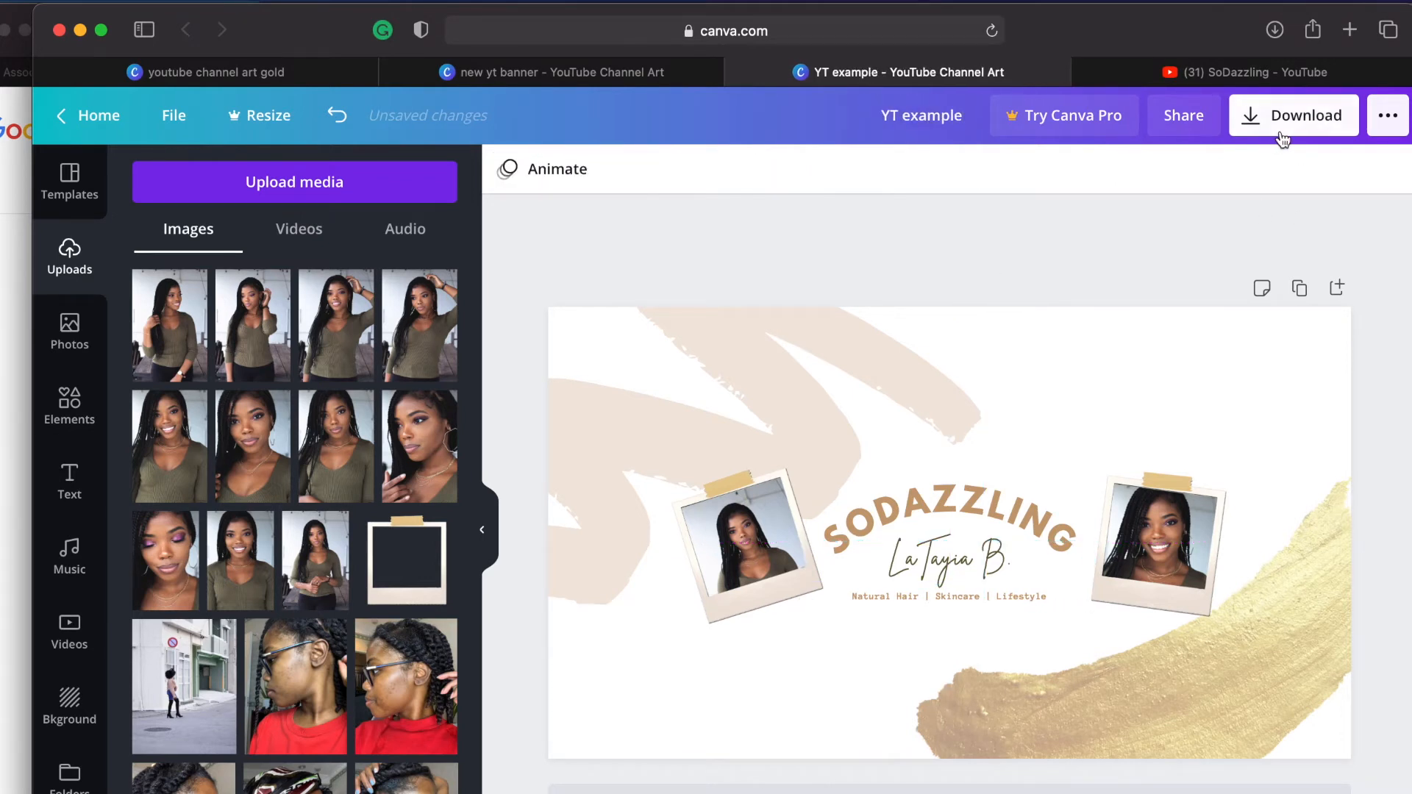
# Step: Download the 'YT example' banner for use as the SoDazzling channel art
pyautogui.click(1291, 114)
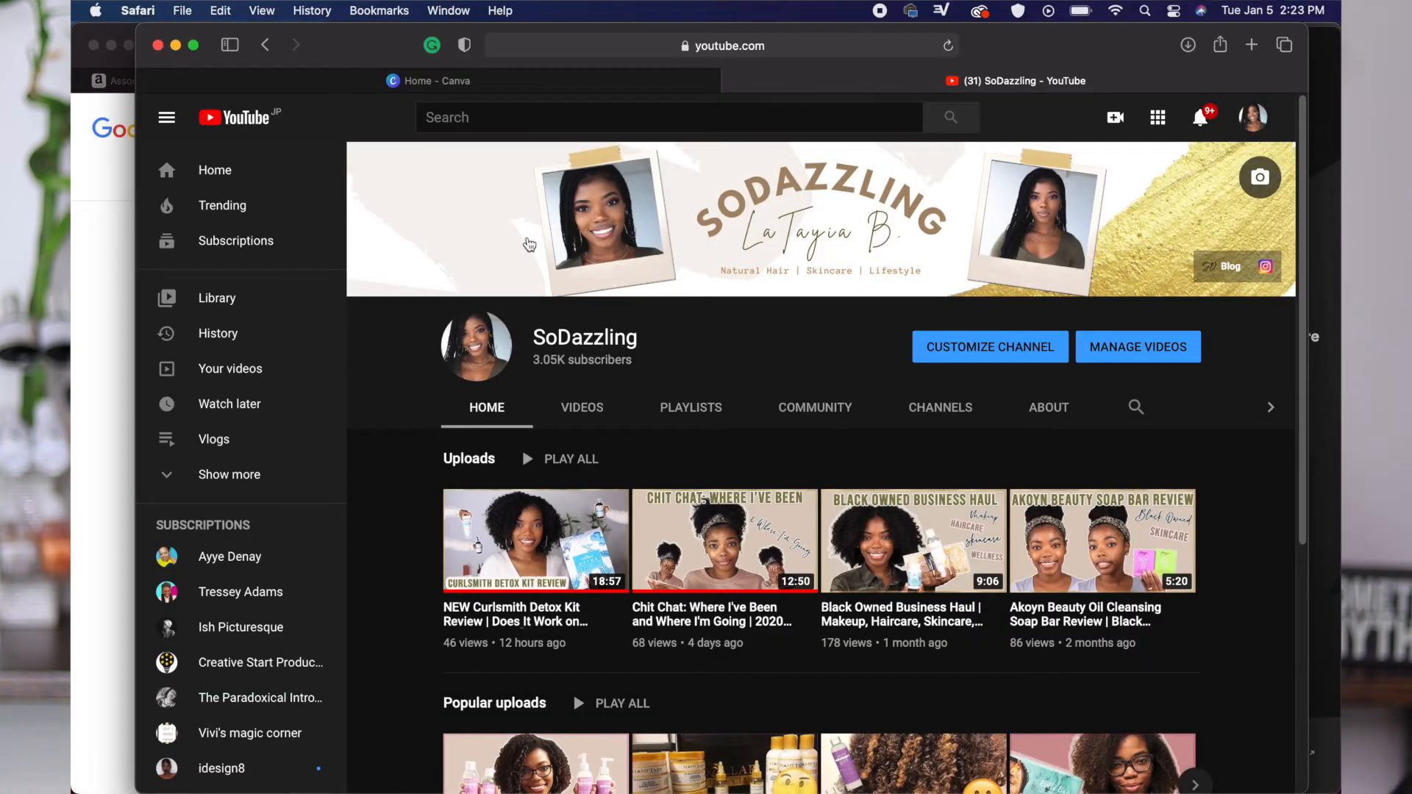
pyautogui.moveTo(988, 284)
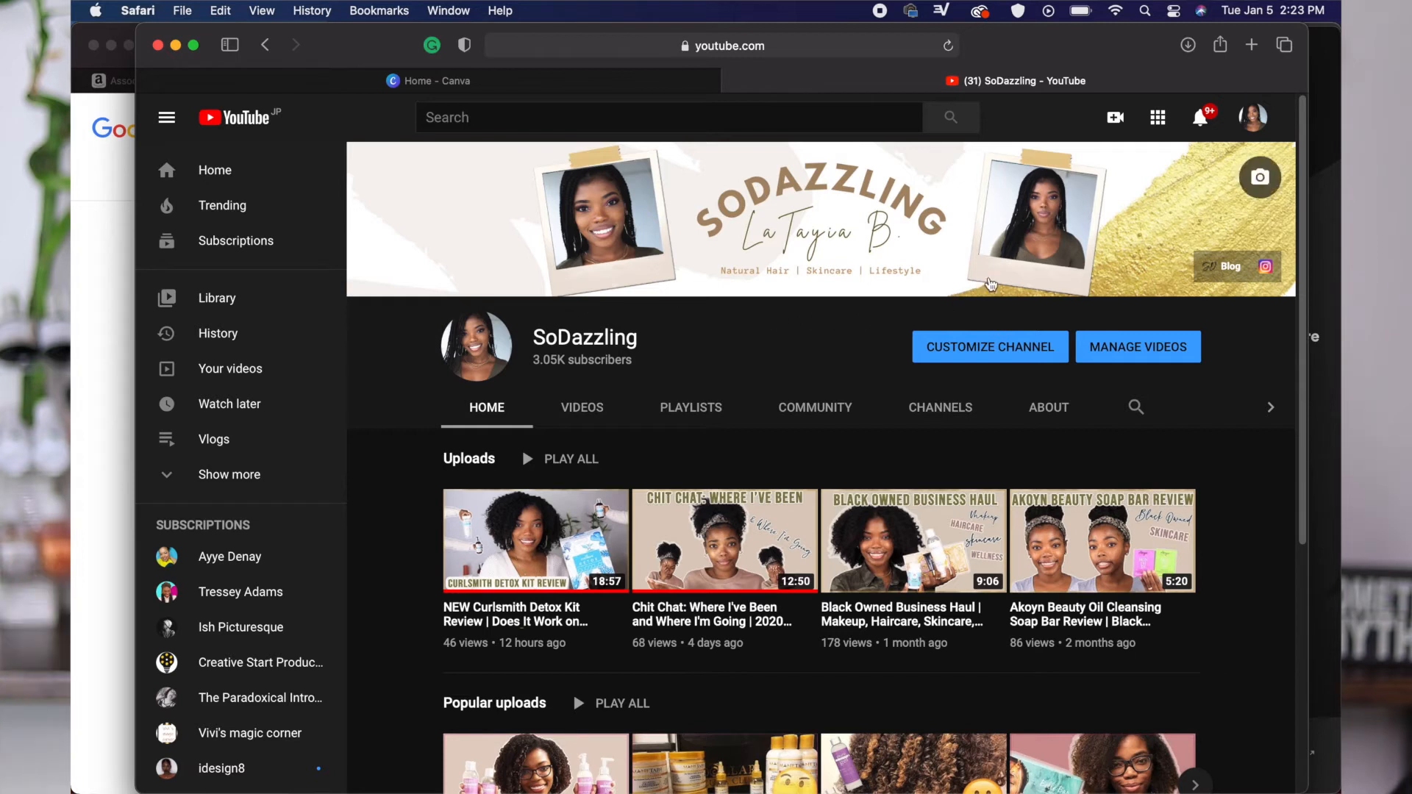
pyautogui.moveTo(610, 184)
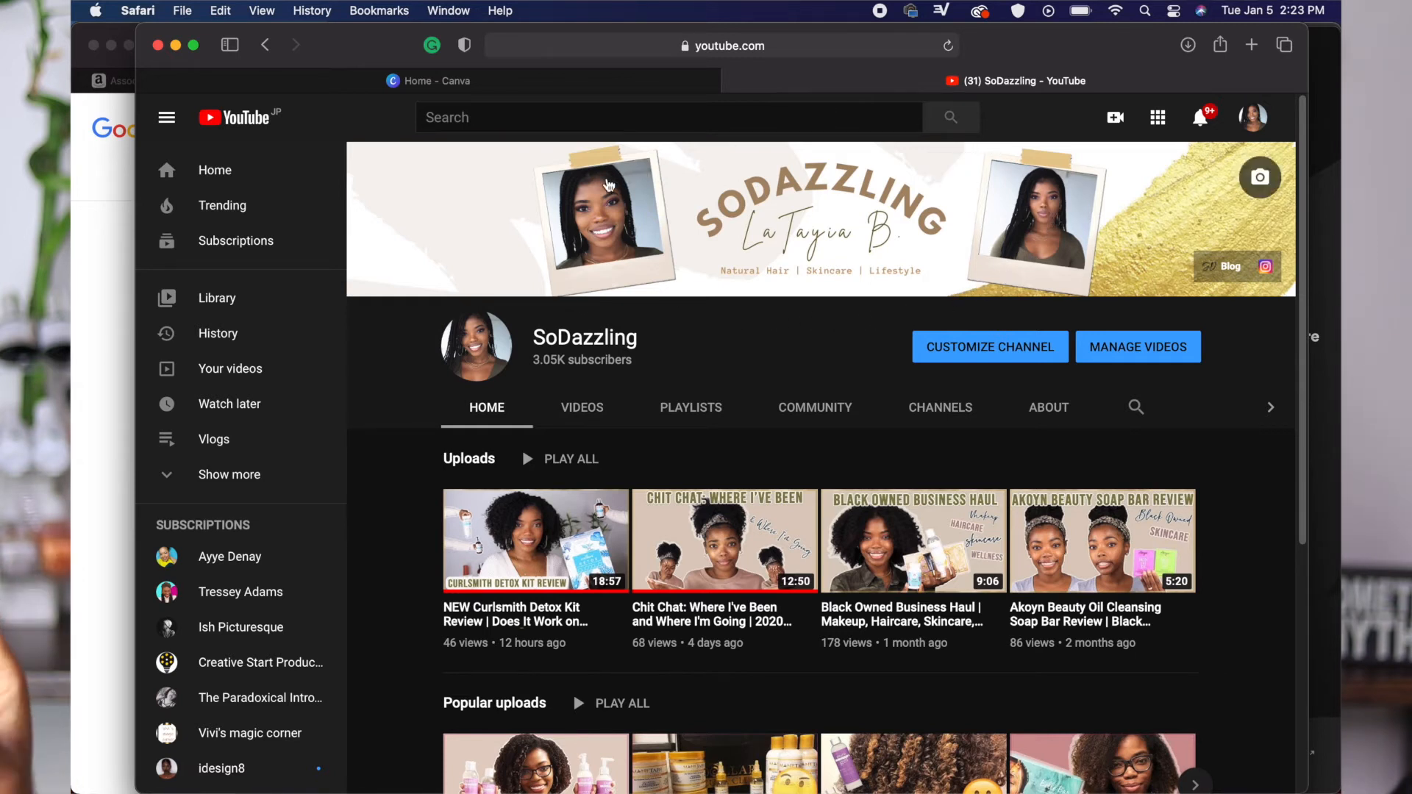
pyautogui.moveTo(475, 344)
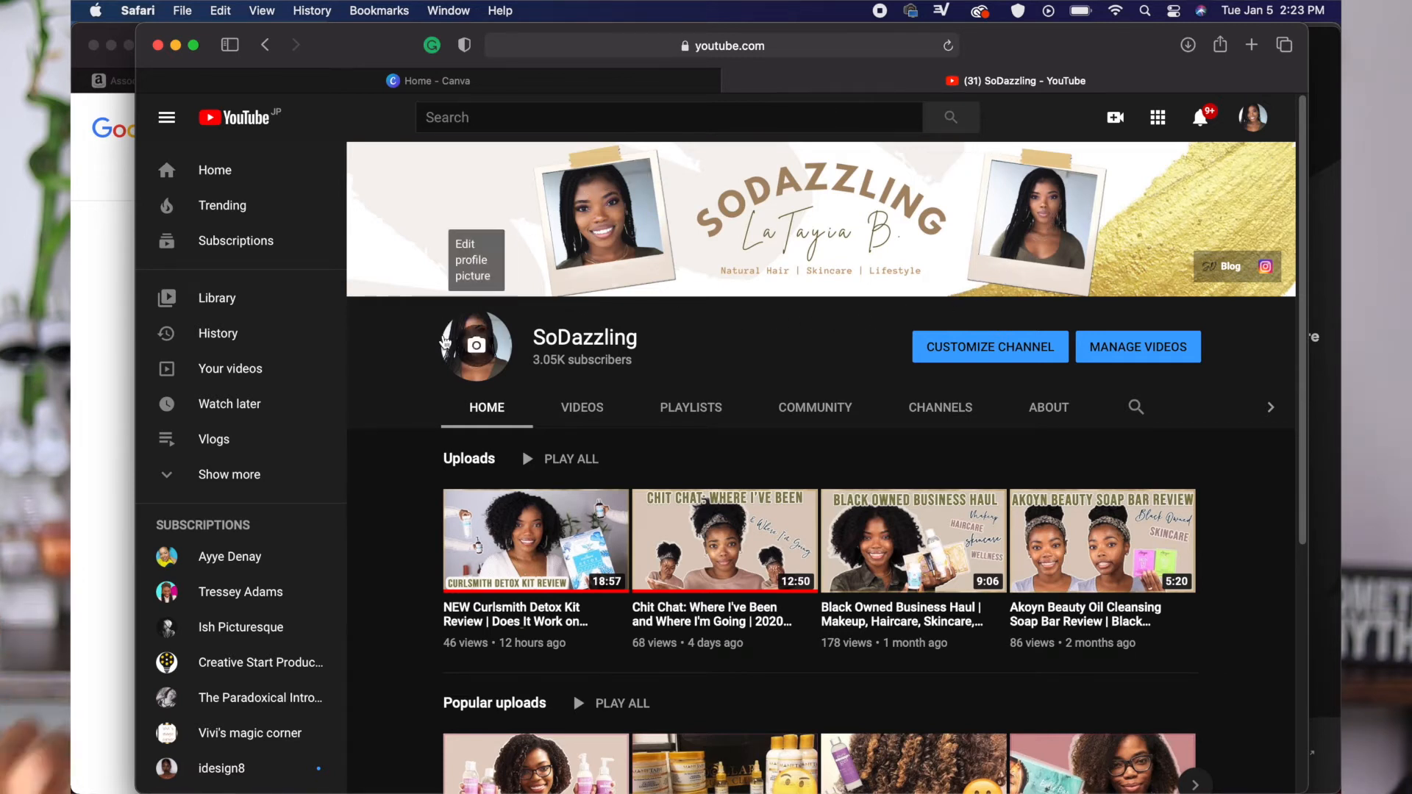